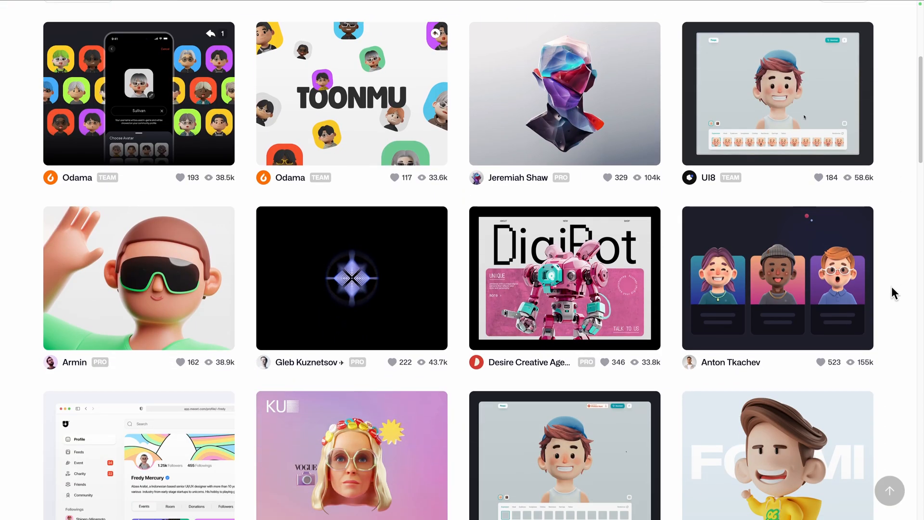
Step: Scroll through the three.js project showcase and the PocketBase homepage
{"action": "scroll", "scroll_direction": "down", "scroll_amount": 3}
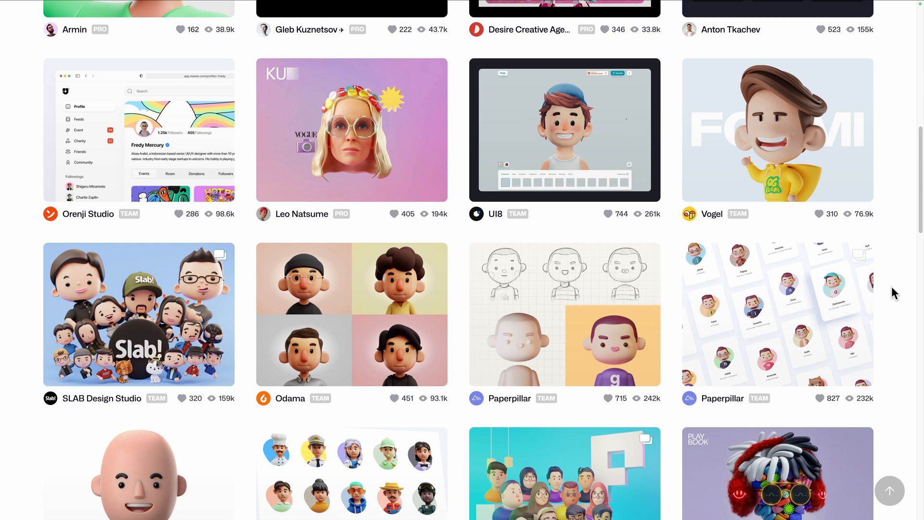
{"action": "scroll", "scroll_direction": "down", "scroll_amount": 3}
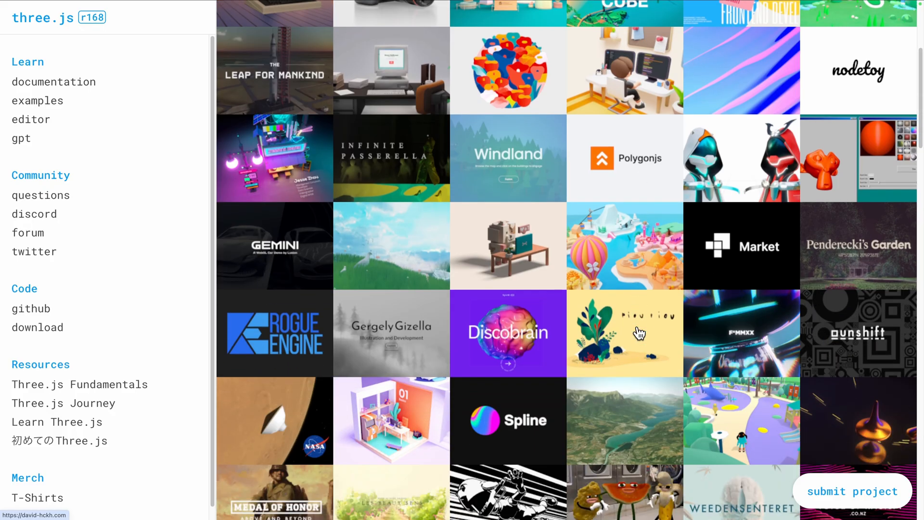
{"action": "scroll", "scroll_direction": "down", "scroll_amount": 3}
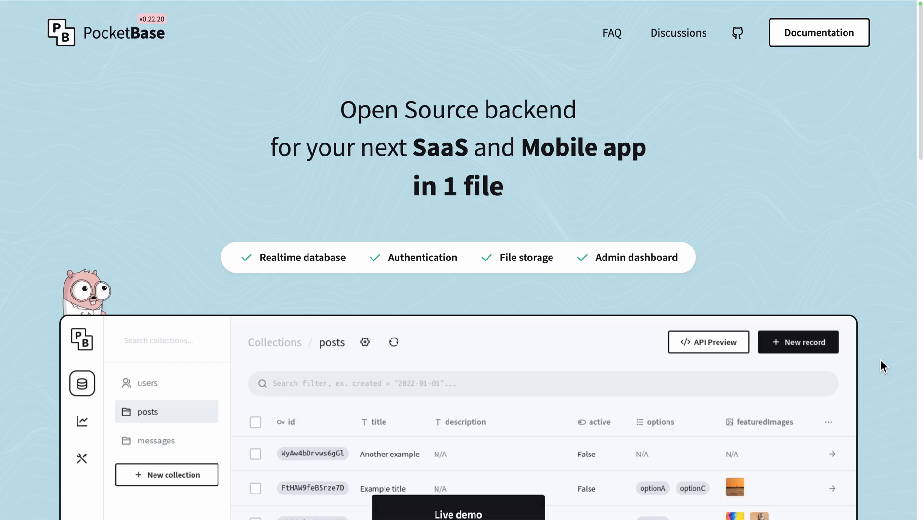
{"action": "scroll", "scroll_direction": "down", "scroll_amount": 3}
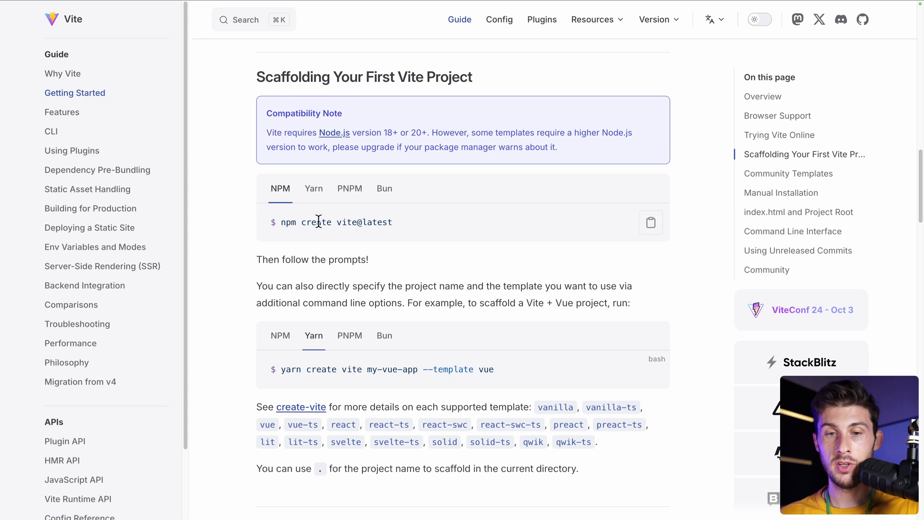
{"action": "mouse_move", "coordinate": [313, 194]}
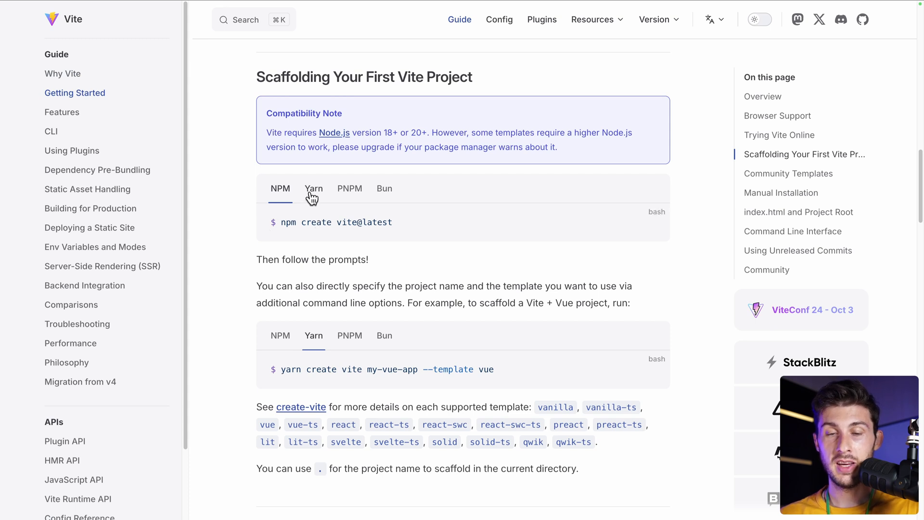
Step: Run yarn create vite for r3f-ultimate-character-configurator, choosing React and JavaScript
{"action": "left_click", "coordinate": [313, 188]}
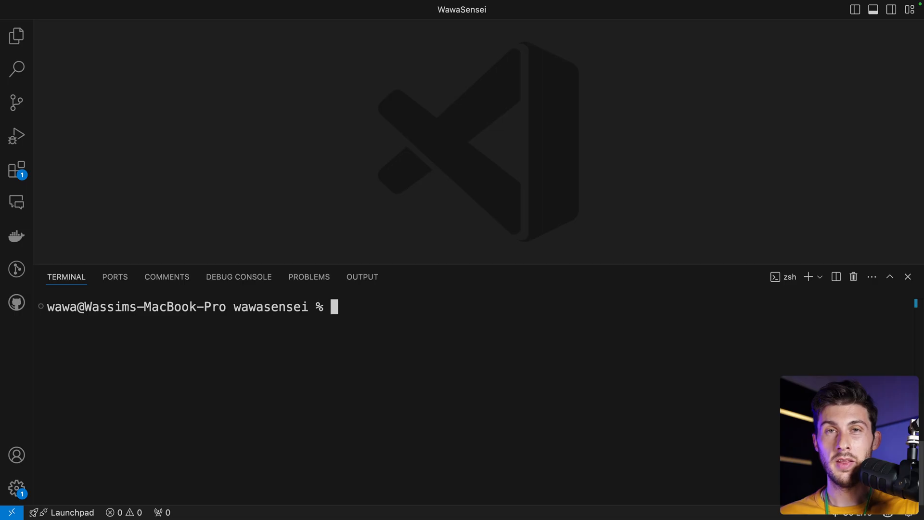
{"action": "mouse_move", "coordinate": [323, 363]}
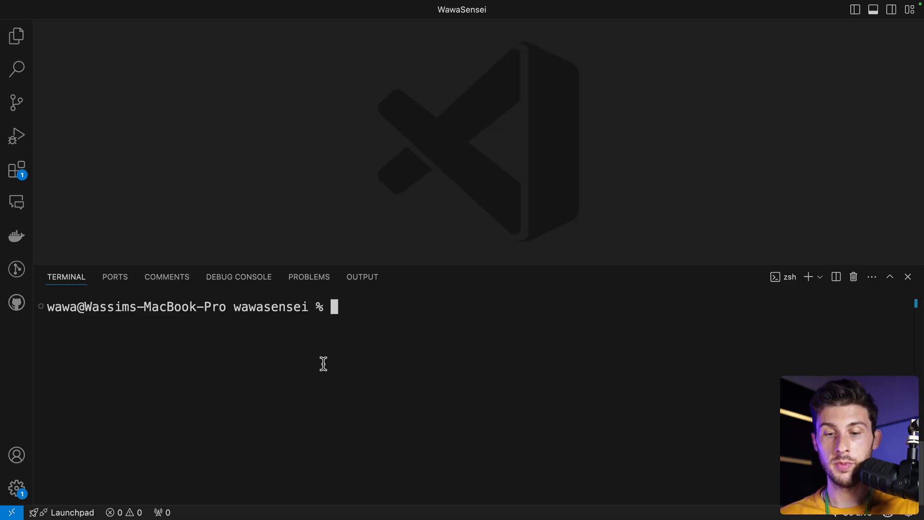
{"action": "type", "text": "yarn create vite"}
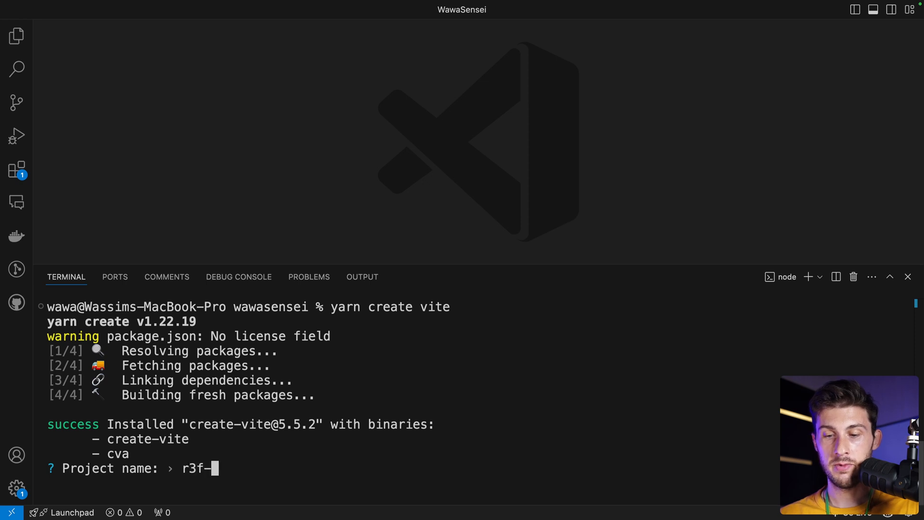
{"action": "type", "text": "ultimate-charac"}
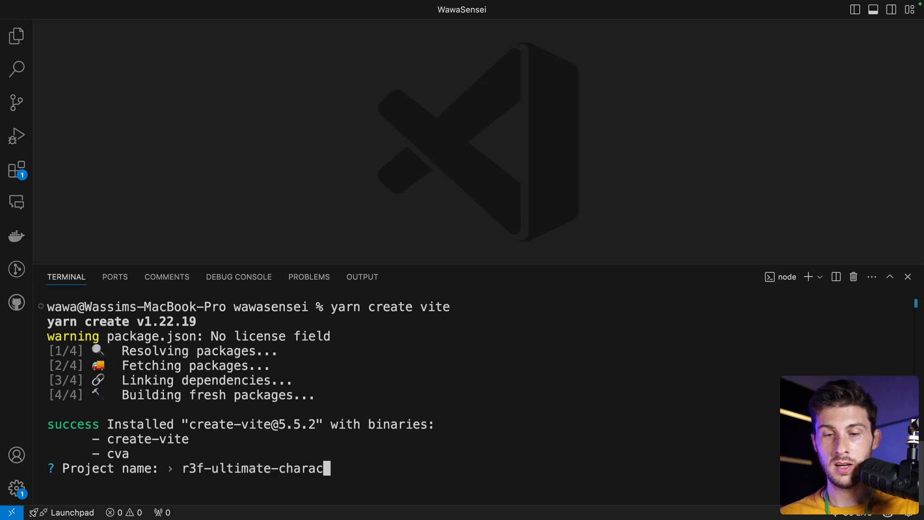
{"action": "type", "text": "ter-configurator"}
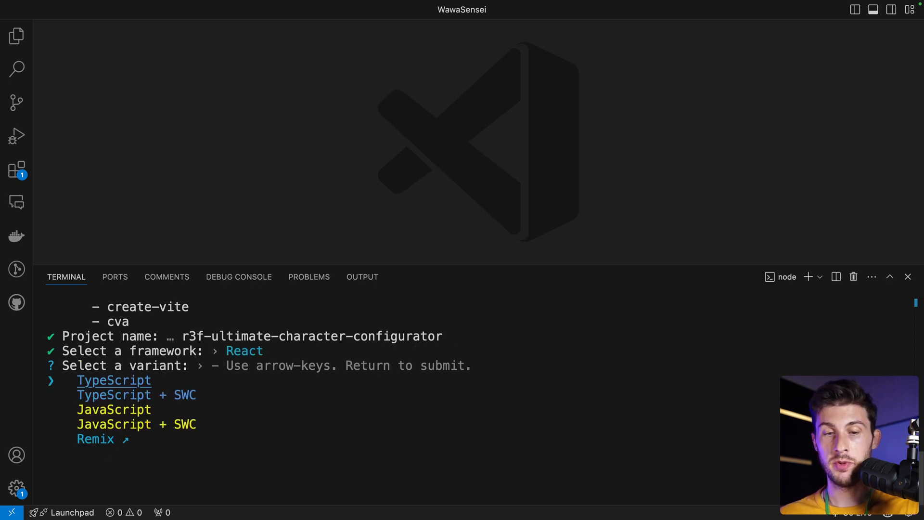
{"action": "key", "text": "down"}
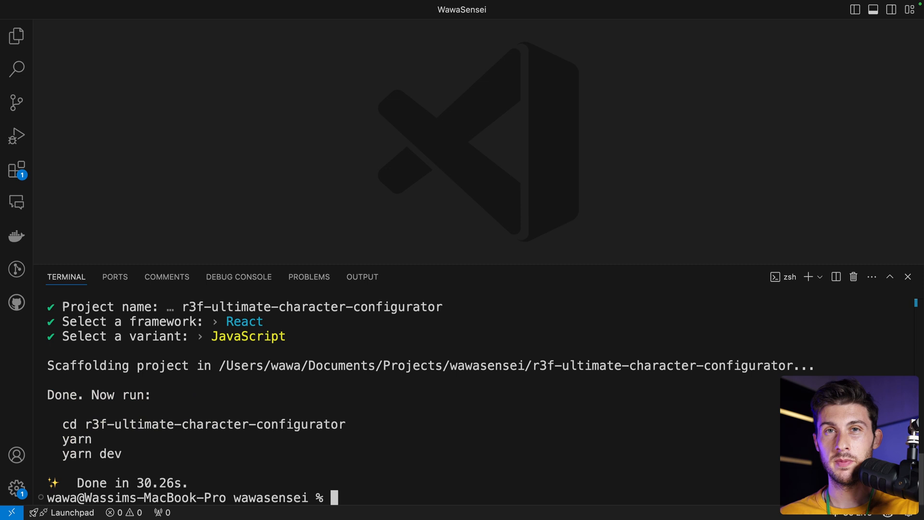
{"action": "mouse_move", "coordinate": [101, 260]}
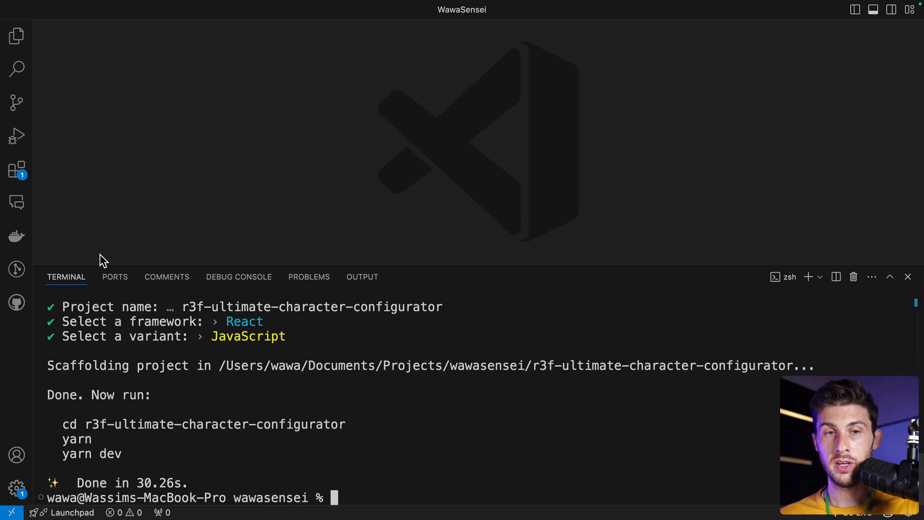
Step: Open the project folder, run yarn dev and view the Vite + React starter page
{"action": "left_click", "coordinate": [88, 6]}
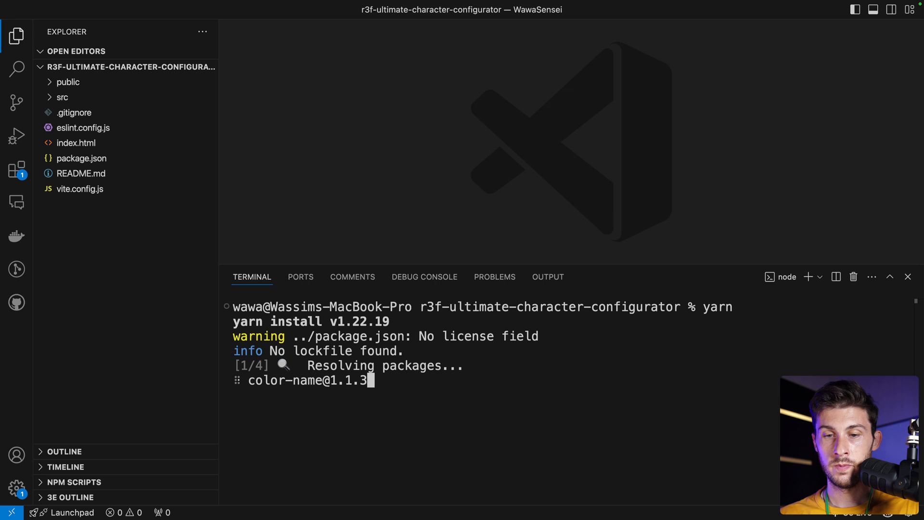
{"action": "type", "text": "yarn dev"}
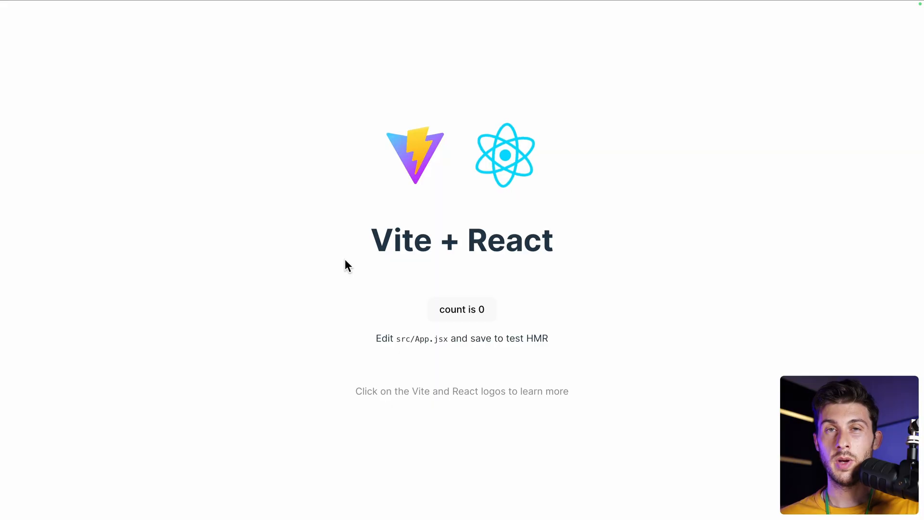
{"action": "left_click", "coordinate": [462, 309]}
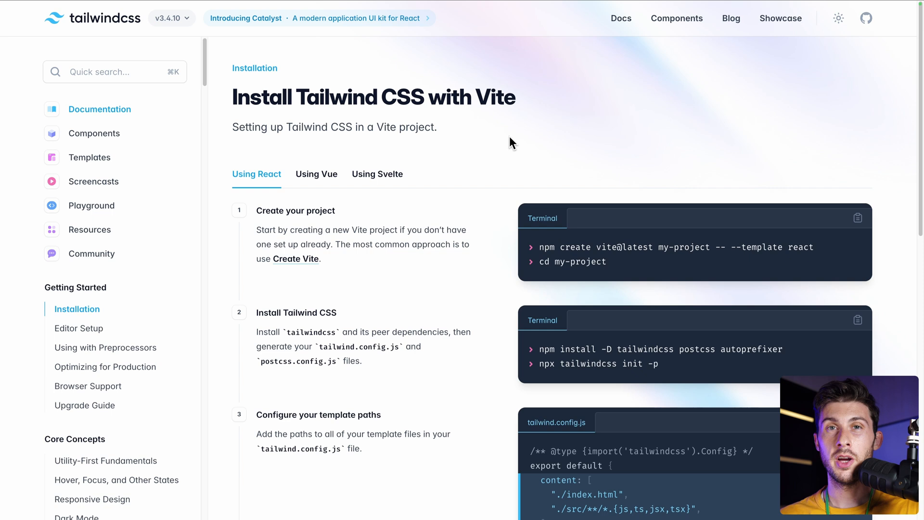
{"action": "mouse_move", "coordinate": [438, 120]}
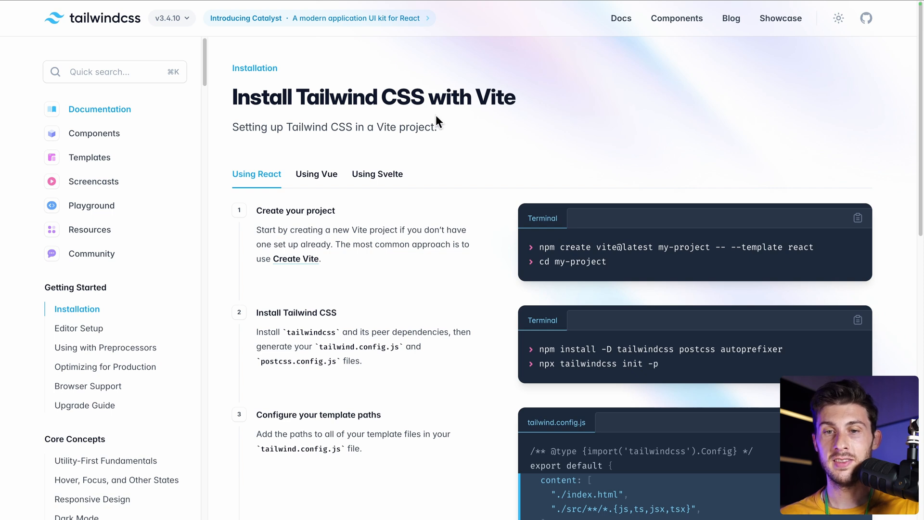
{"action": "mouse_move", "coordinate": [462, 124]}
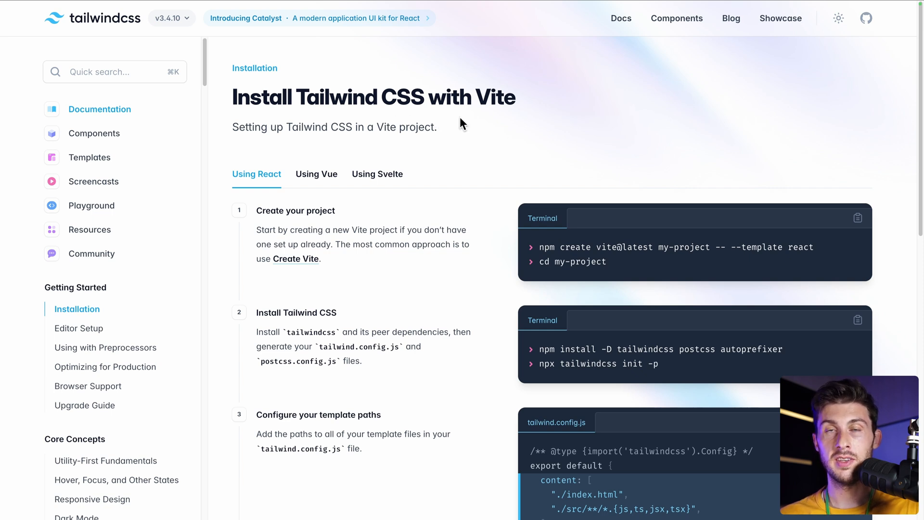
Step: Select the tailwindcss, postcss and autoprefixer package names in the Tailwind Vite guide
{"action": "scroll", "scroll_direction": "down", "scroll_amount": 3}
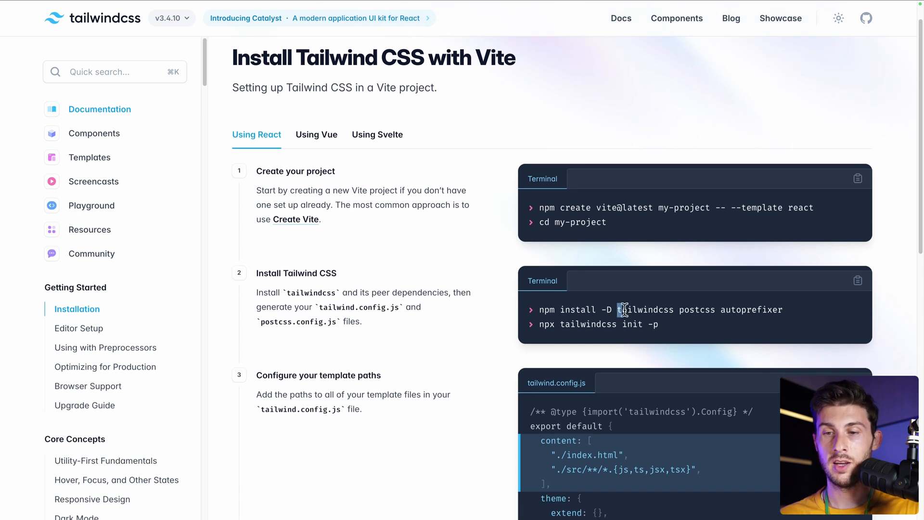
{"action": "left_click_drag", "start_coordinate": [621, 310], "coordinate": [783, 310]}
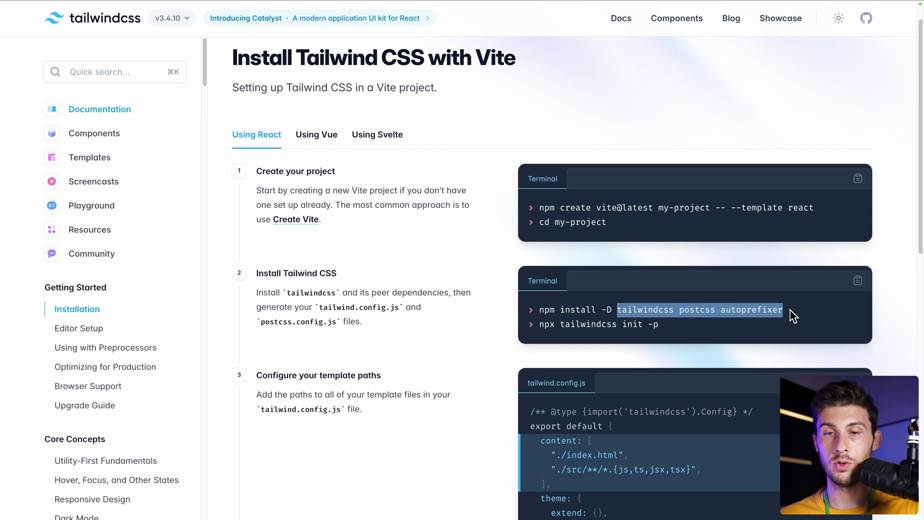
{"action": "mouse_move", "coordinate": [598, 312]}
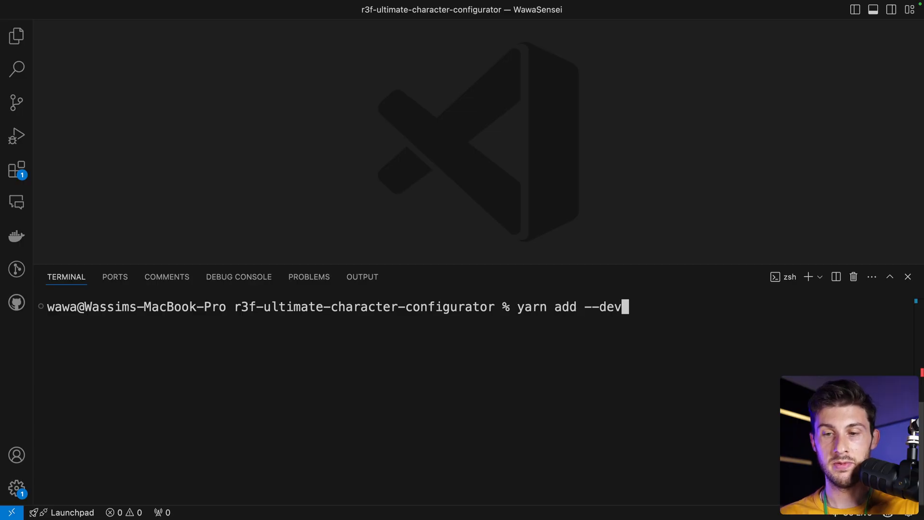
{"action": "type", "text": "tailwindcss postcss autoprefixer"}
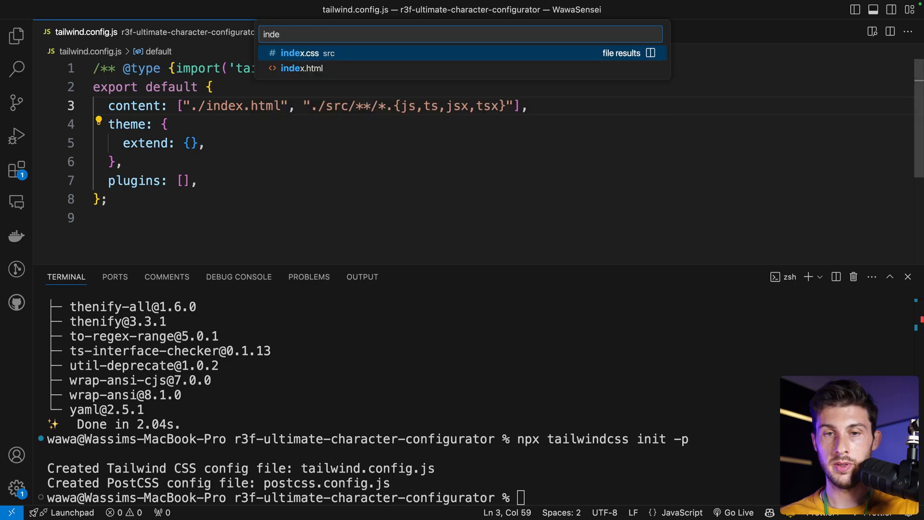
{"action": "left_click", "coordinate": [300, 53]}
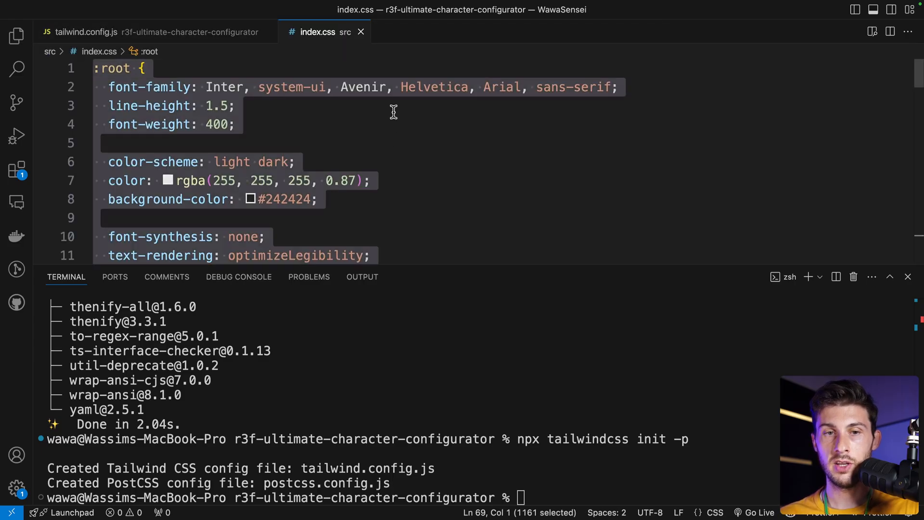
{"action": "type", "text": "@tailwind base;"}
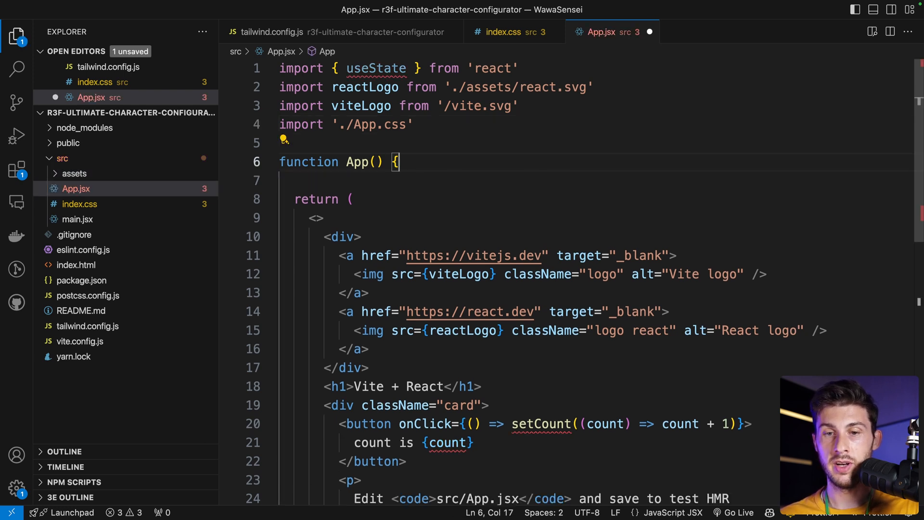
Step: Copy Tailwind's bold, underlined Hello world heading example into App.jsx
{"action": "scroll", "scroll_direction": "down", "scroll_amount": 3}
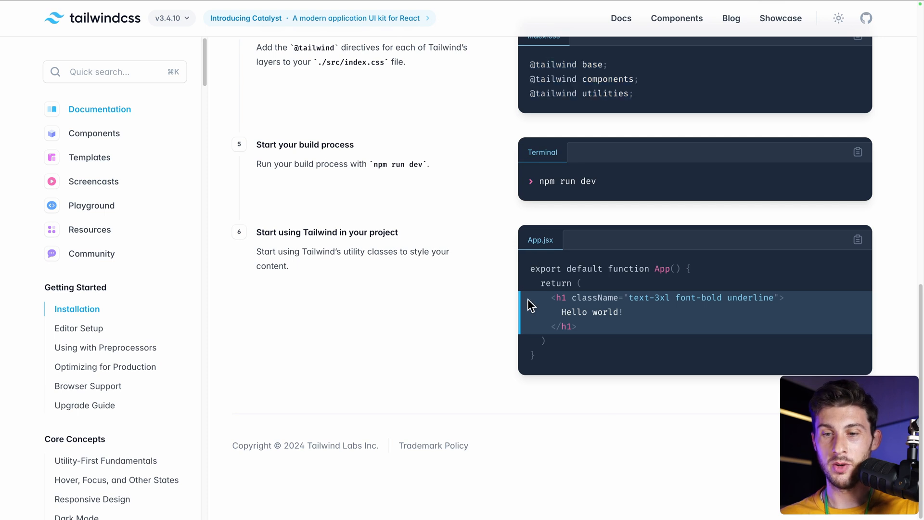
{"action": "left_click_drag", "start_coordinate": [551, 298], "coordinate": [594, 327]}
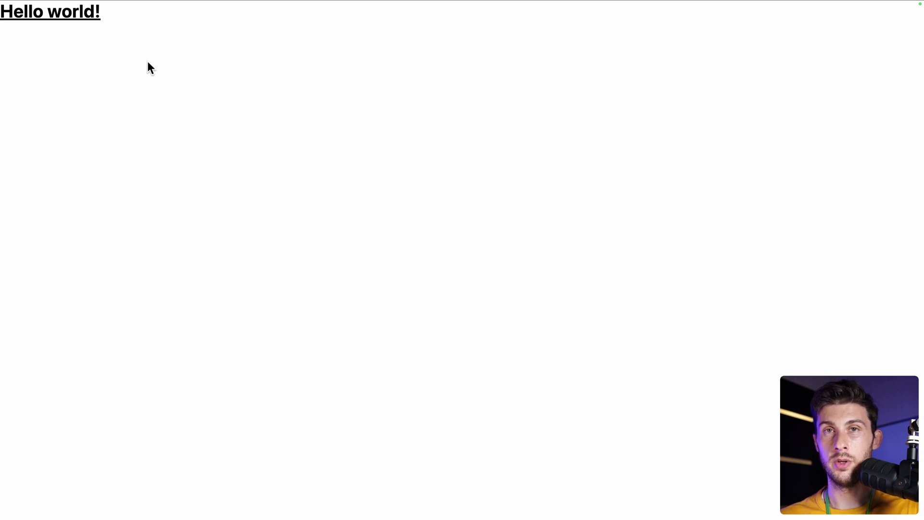
{"action": "mouse_move", "coordinate": [34, 20]}
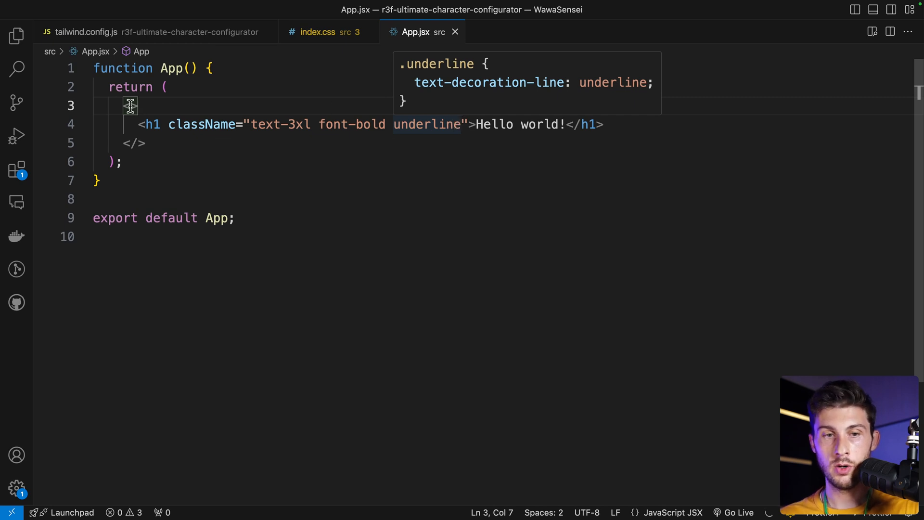
{"action": "left_click", "coordinate": [16, 169]}
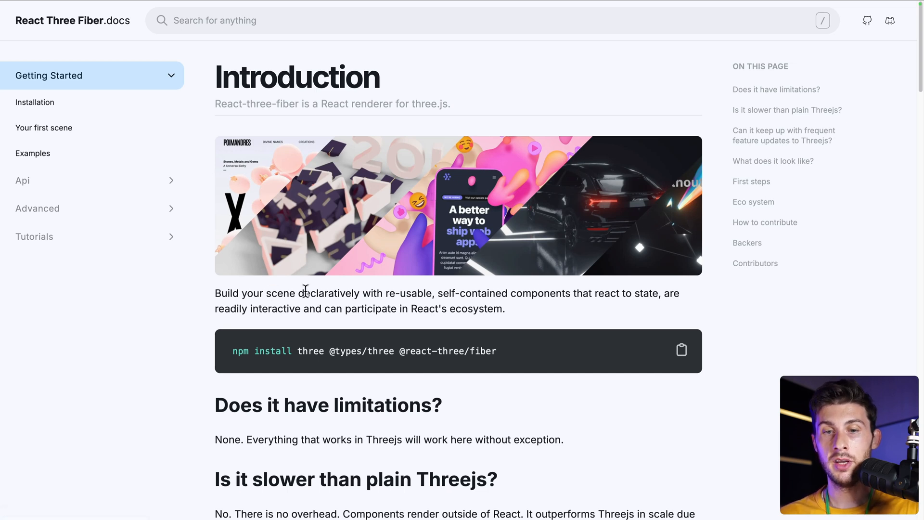
{"action": "mouse_move", "coordinate": [372, 309]}
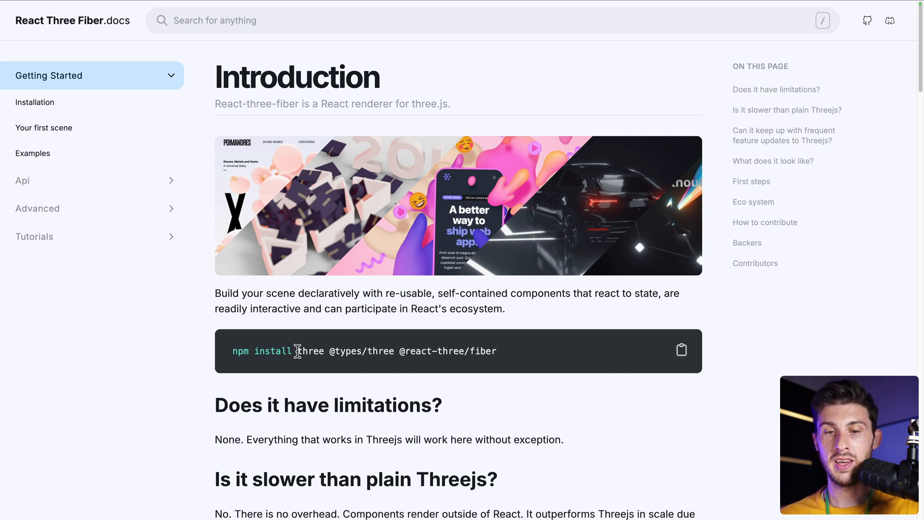
{"action": "left_click_drag", "start_coordinate": [298, 351], "coordinate": [395, 351]}
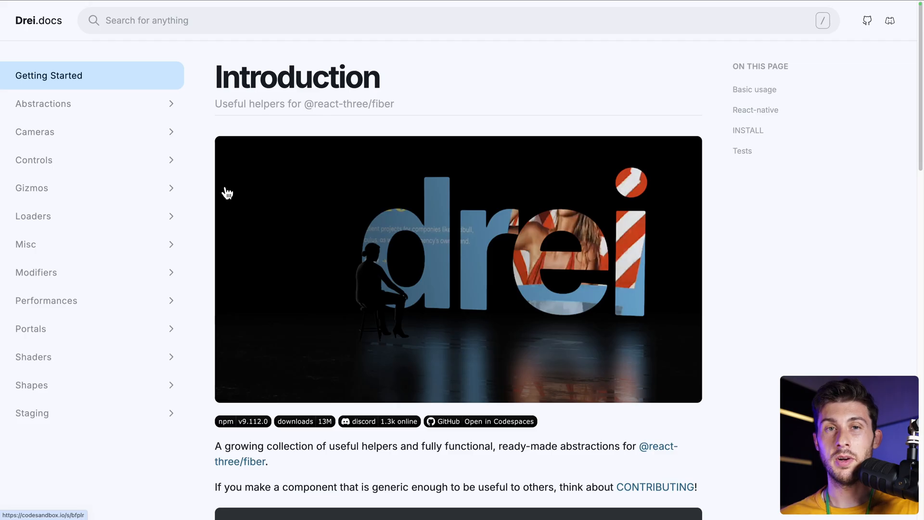
{"action": "mouse_move", "coordinate": [196, 230]}
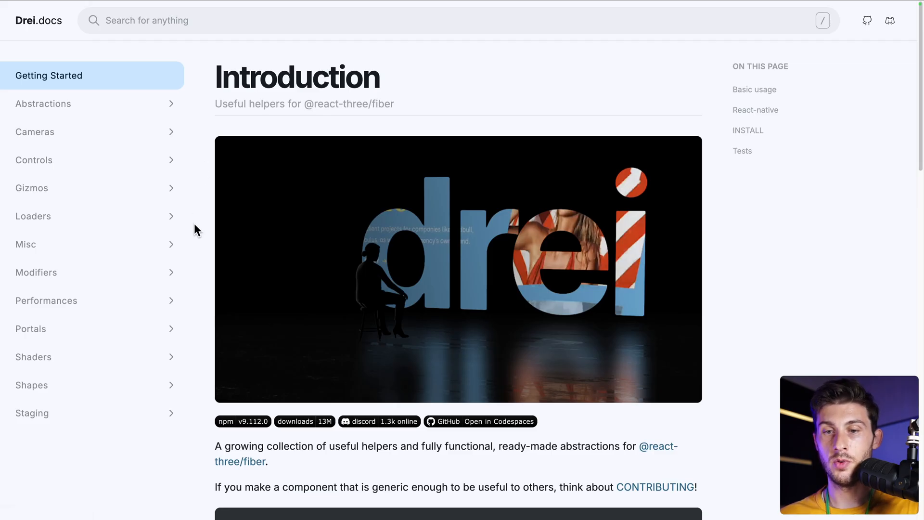
{"action": "scroll", "scroll_direction": "down", "scroll_amount": 3}
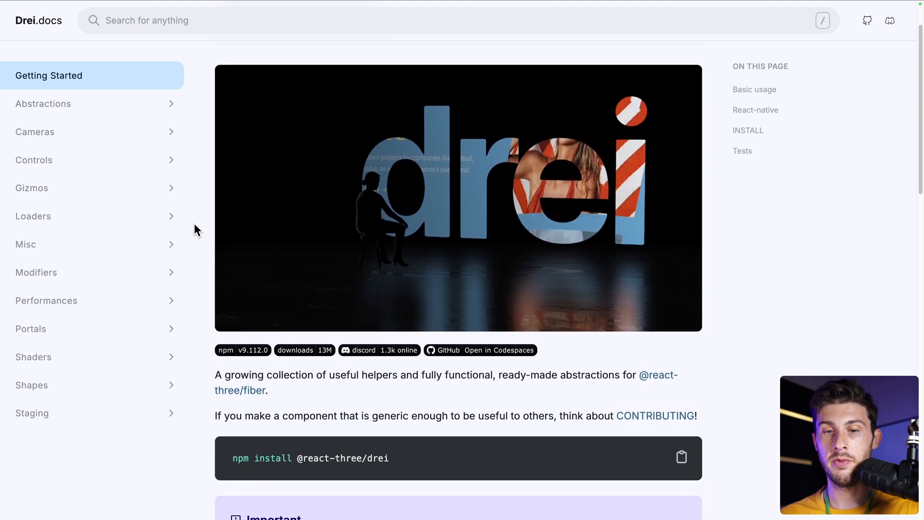
{"action": "scroll", "scroll_direction": "down", "scroll_amount": 3}
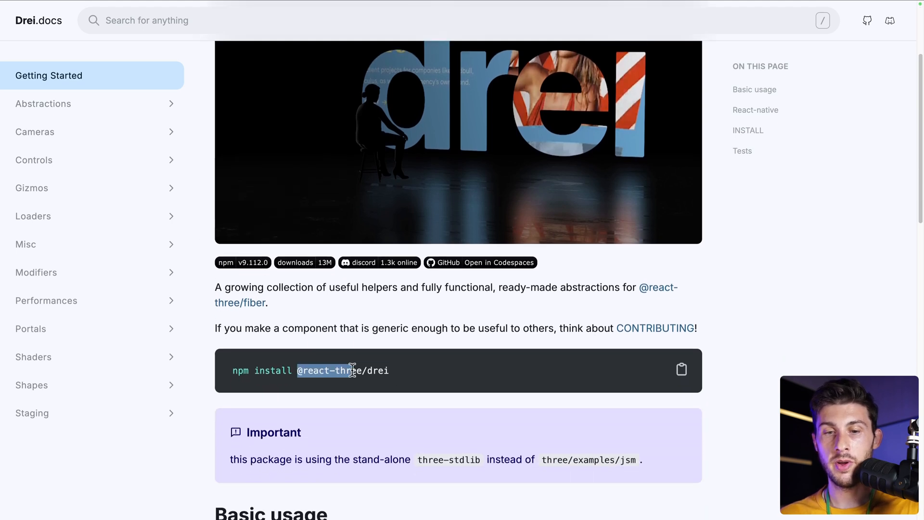
{"action": "key", "text": "cmd+tab"}
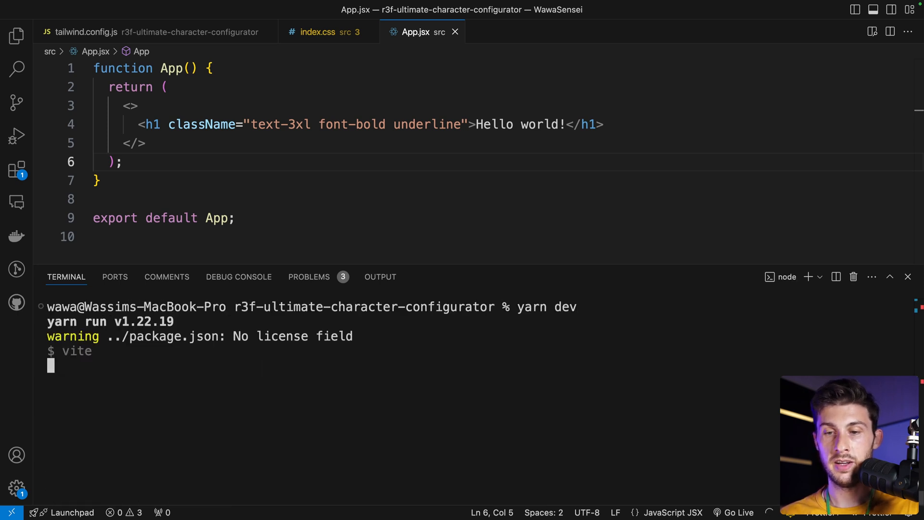
Step: Swap the h1 for a Canvas with camera at [3,3,3] and a 0.5 box mesh
{"action": "left_click", "coordinate": [604, 124]}
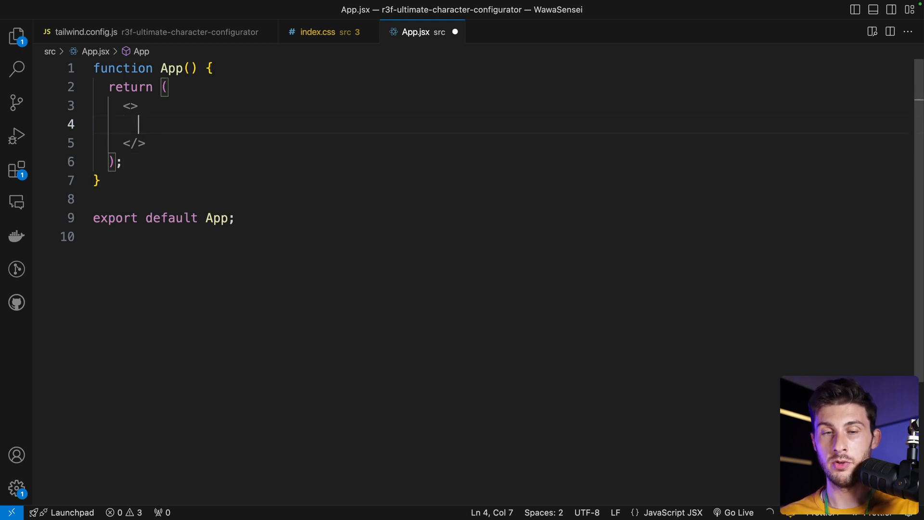
{"action": "type", "text": "<Canvas>"}
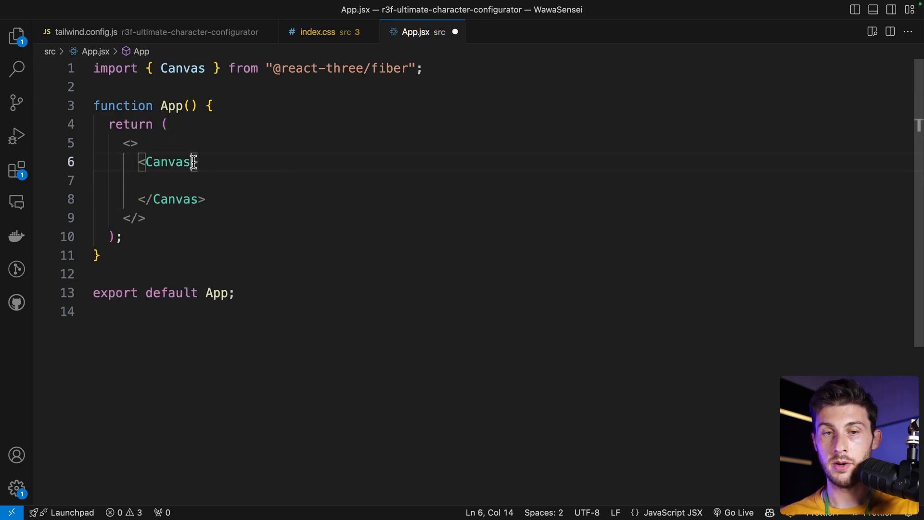
{"action": "type", "text": "camera={}"}
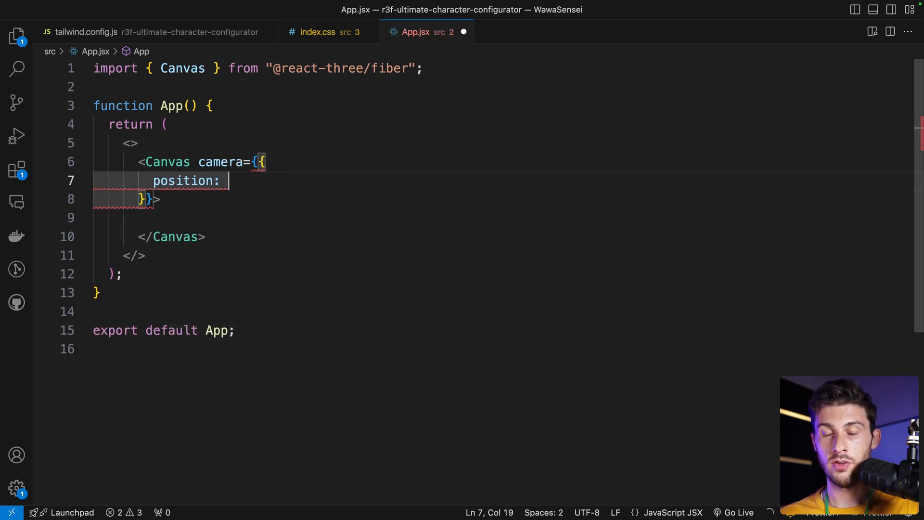
{"action": "type", "text": "[3, 3 ,]"}
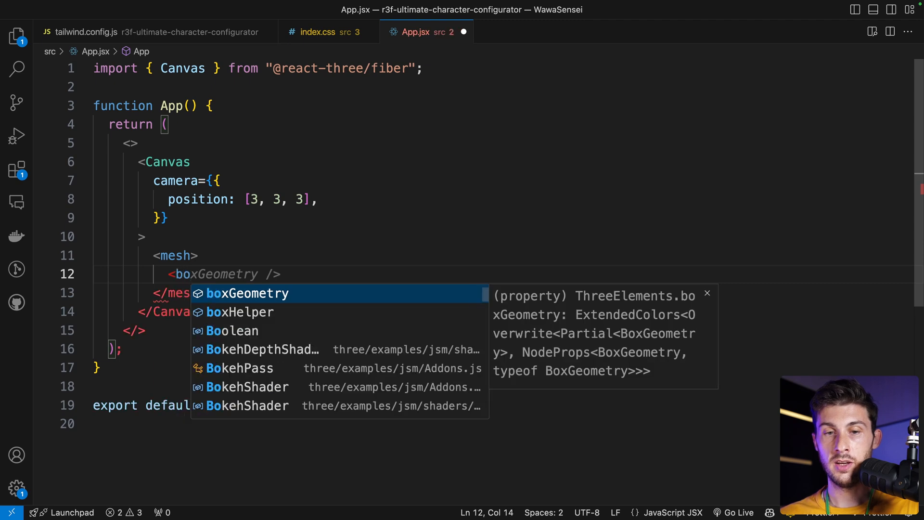
{"action": "type", "text": "args="}
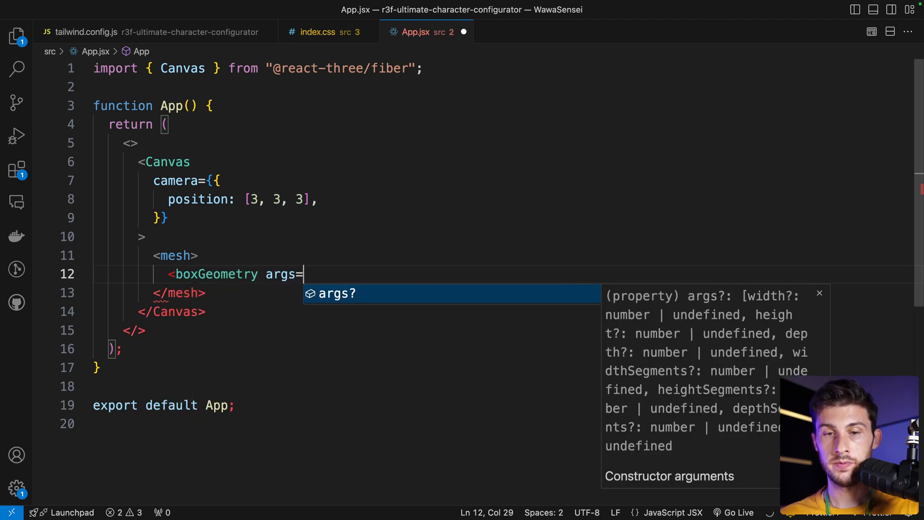
{"action": "type", "text": "{[0.5, 0.5, 0.5]} />"}
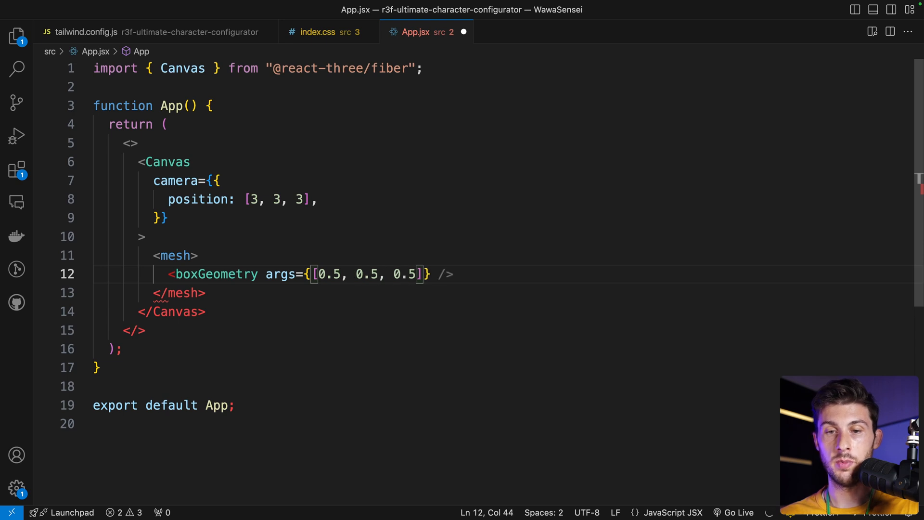
{"action": "type", "text": "<meshNormalMaterial />"}
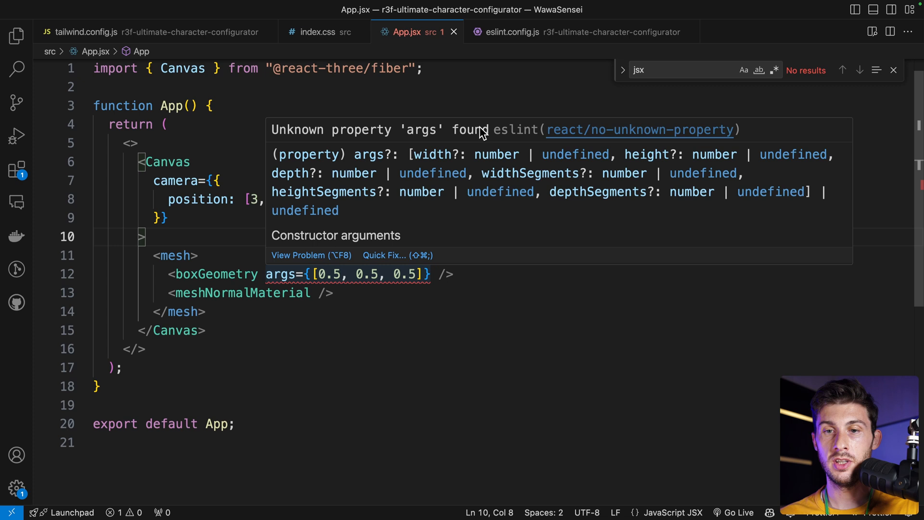
{"action": "mouse_move", "coordinate": [527, 138]}
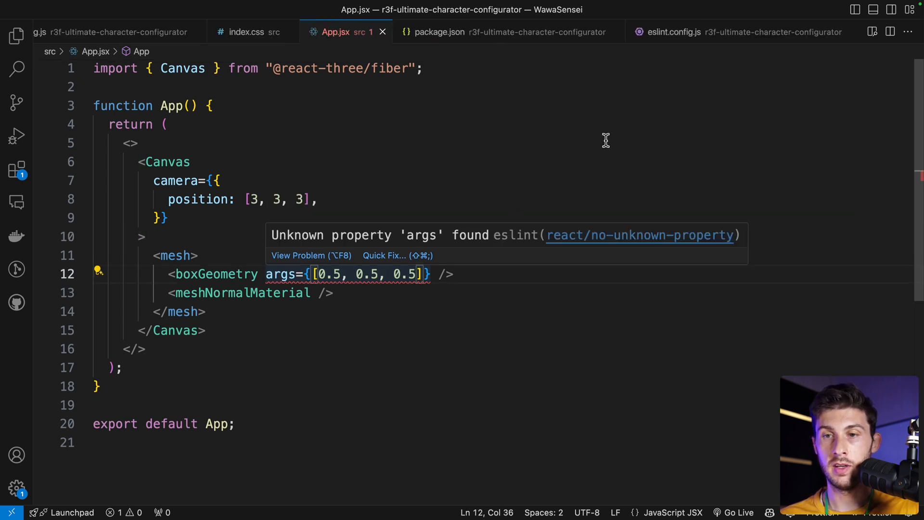
Step: Make ESLint ignore args in react/no-unknown-property and add Drei OrbitControls to App.jsx
{"action": "left_click", "coordinate": [672, 32]}
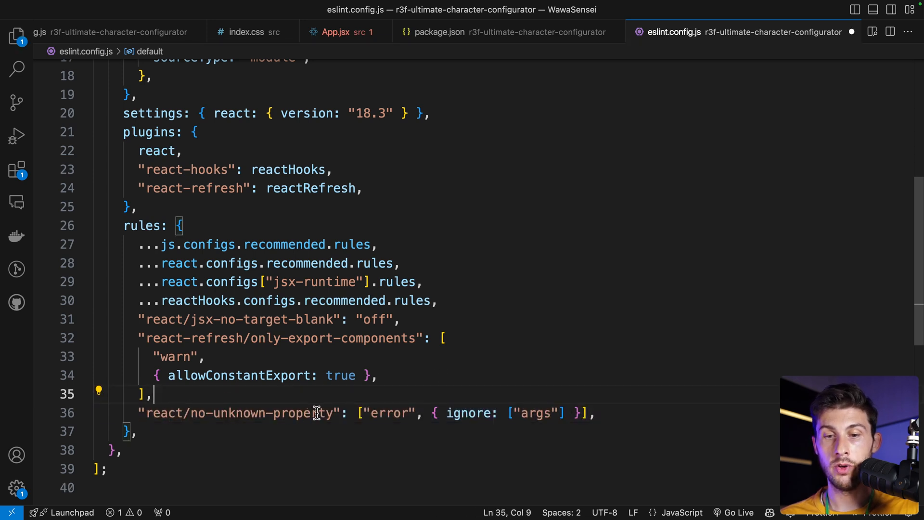
{"action": "double_click", "coordinate": [463, 412]}
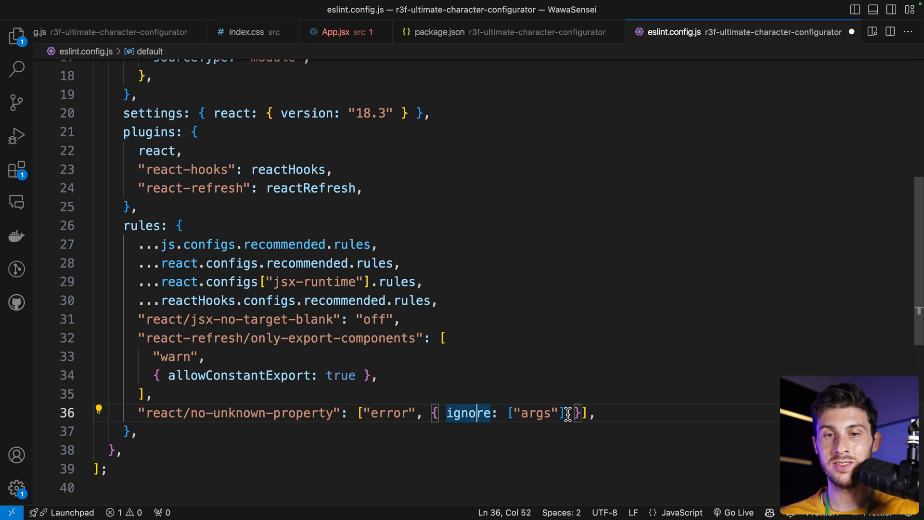
{"action": "left_click", "coordinate": [342, 32]}
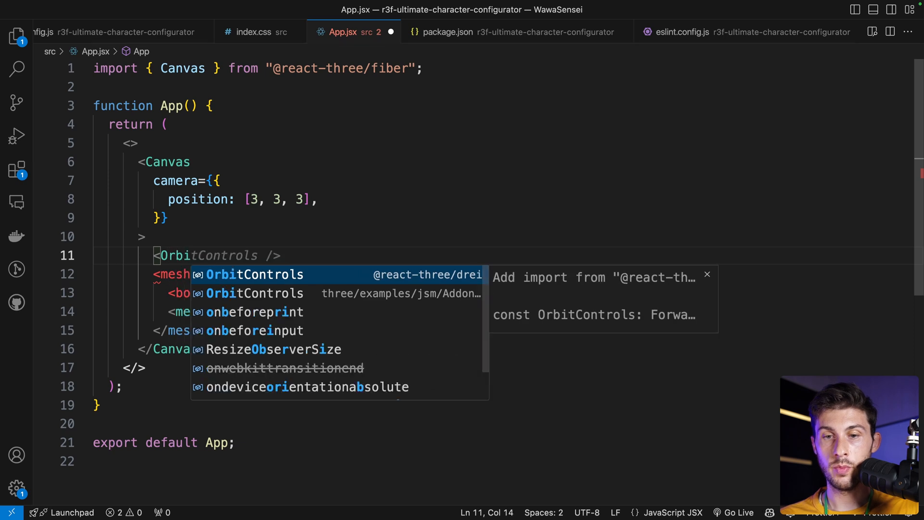
{"action": "left_click", "coordinate": [255, 274]}
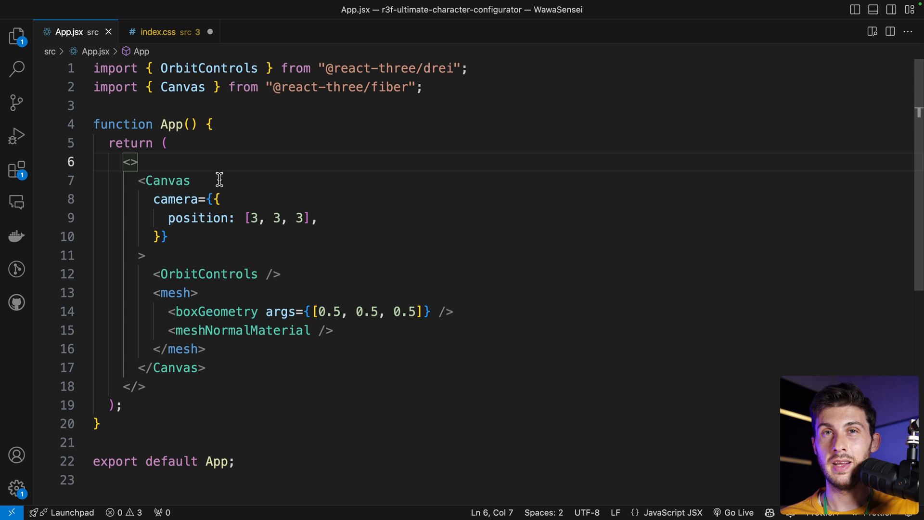
{"action": "left_click", "coordinate": [158, 32]}
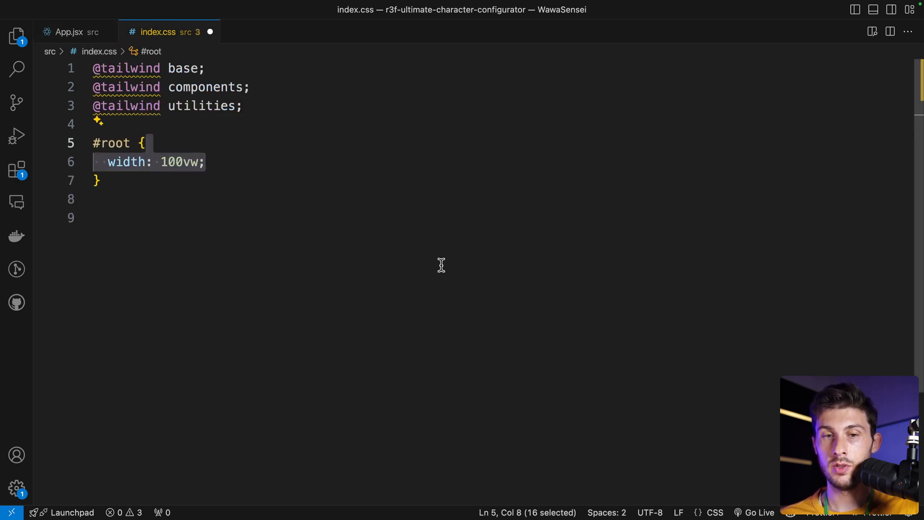
Step: Give #root height 100vh and set the scene background color to #333333
{"action": "type", "text": "height: 100vh;"}
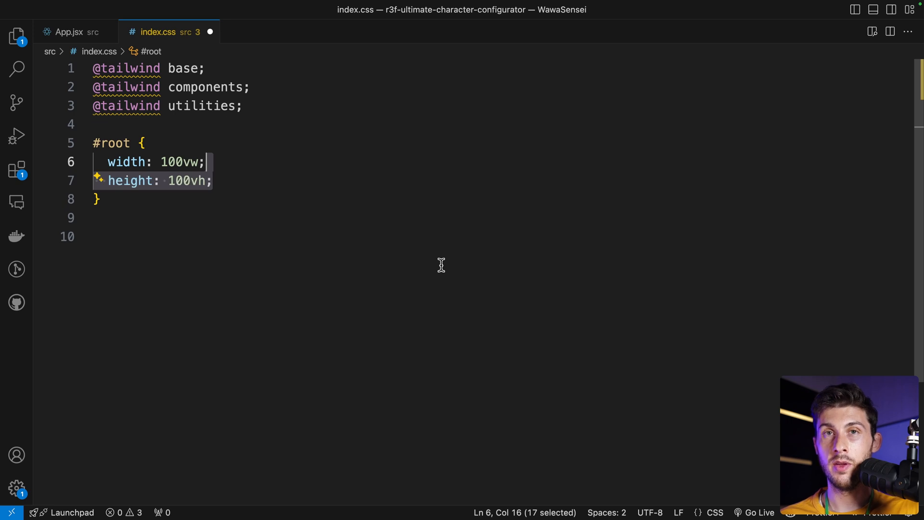
{"action": "mouse_move", "coordinate": [316, 228]}
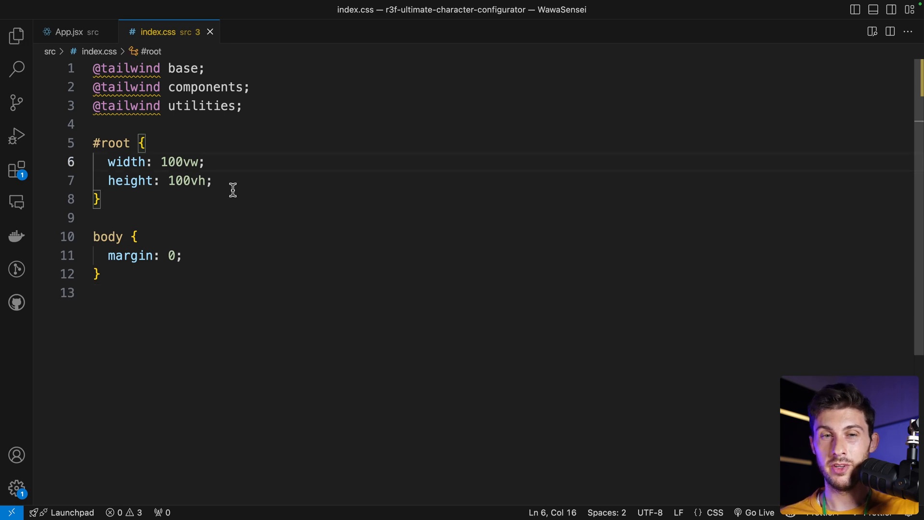
{"action": "left_click", "coordinate": [70, 32]}
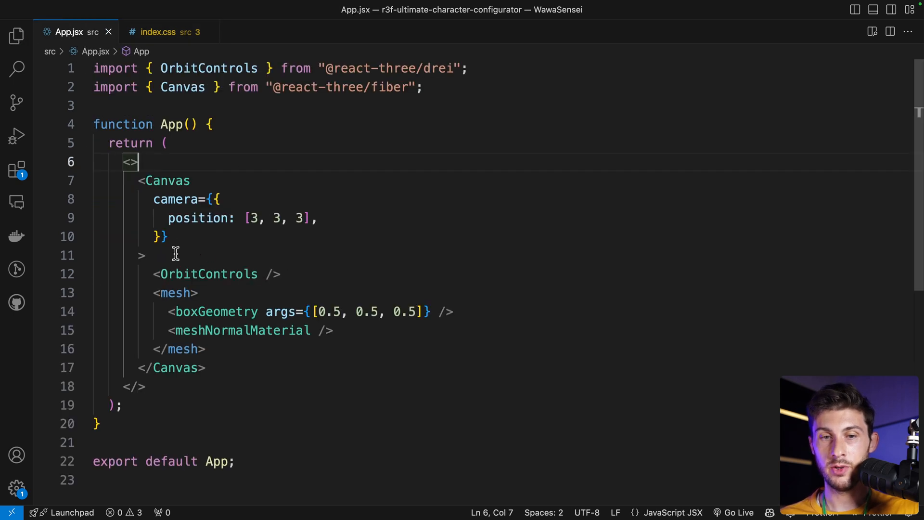
{"action": "type", "text": "<color"}
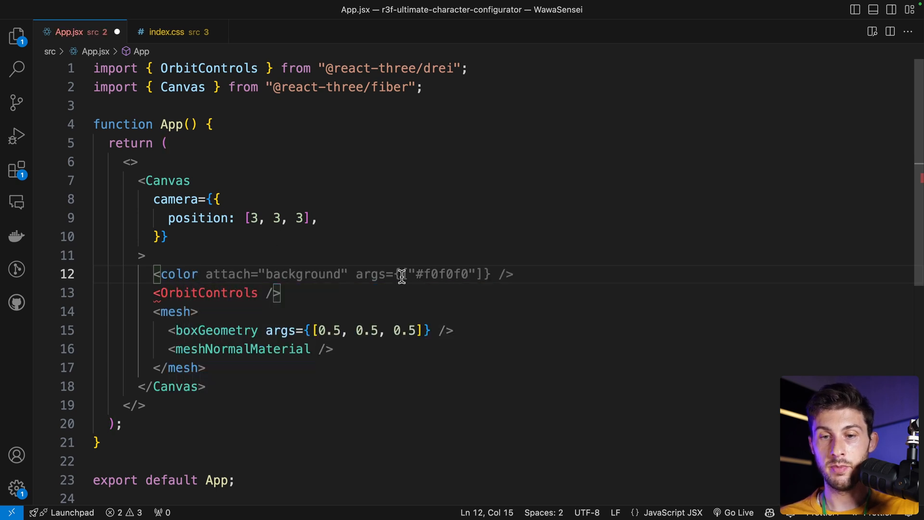
{"action": "type", "text": "#333\"]} />"}
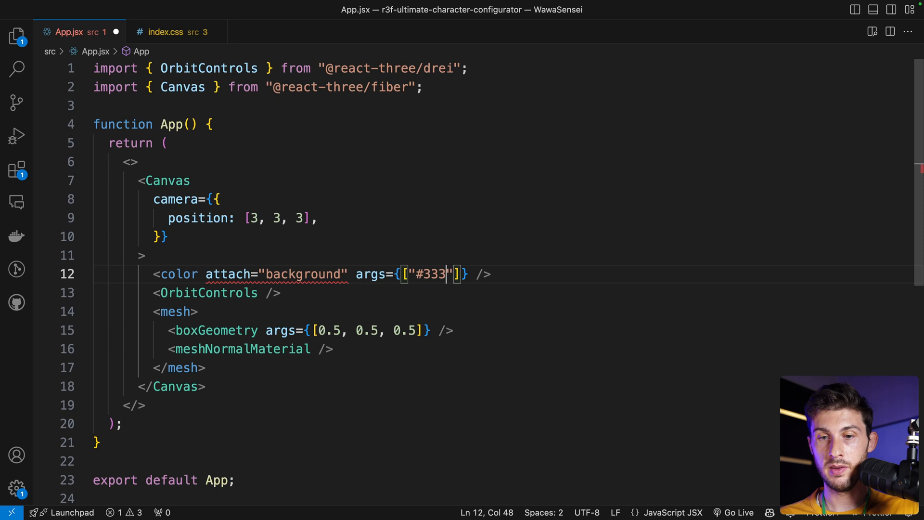
{"action": "type", "text": "333"}
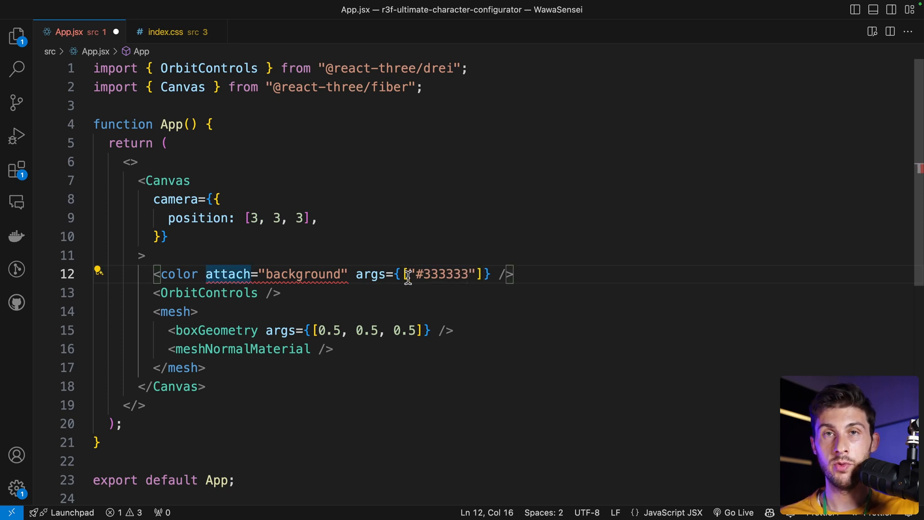
{"action": "left_click", "coordinate": [174, 32]}
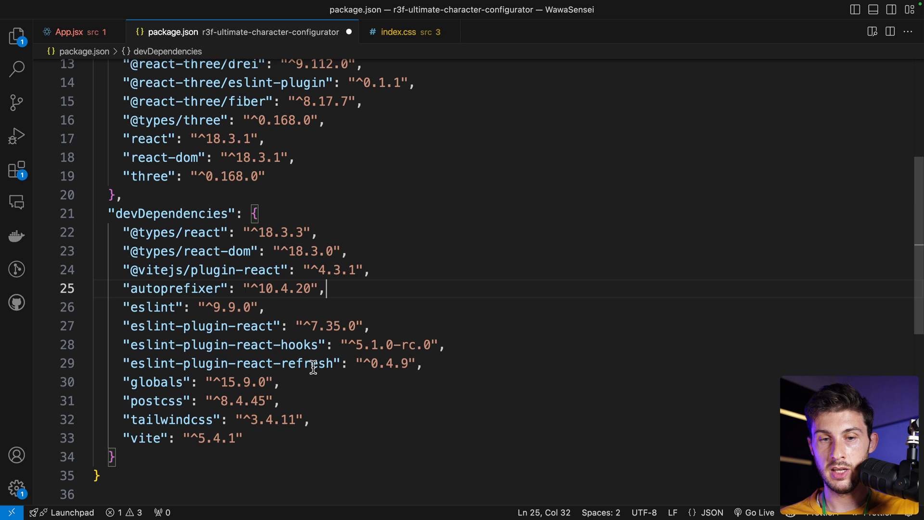
Step: Show the project's file list in the Explorer and select the ESLint configuration file
{"action": "scroll", "scroll_direction": "up", "scroll_amount": 3}
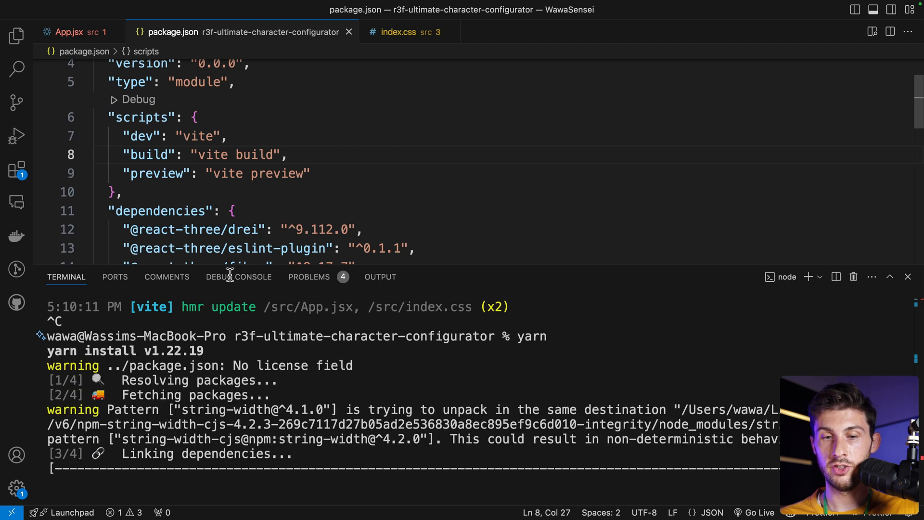
{"action": "left_click", "coordinate": [17, 34]}
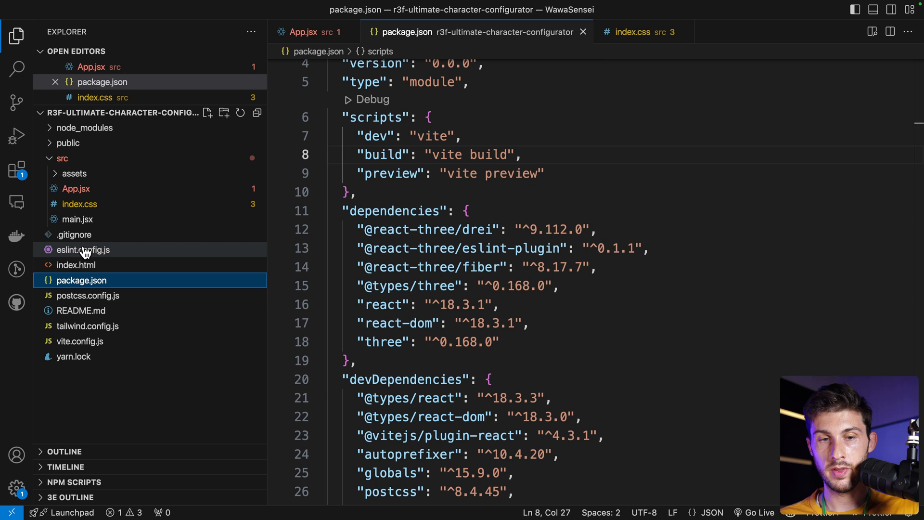
{"action": "left_click", "coordinate": [303, 32]}
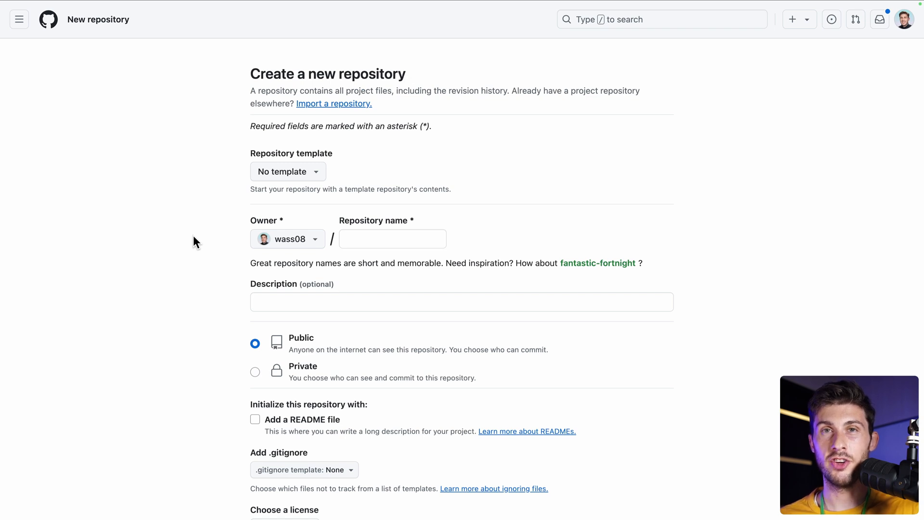
Step: Create the public repo r3f-ultimate-character-configurator and select its command-line setup commands
{"action": "type", "text": "r"}
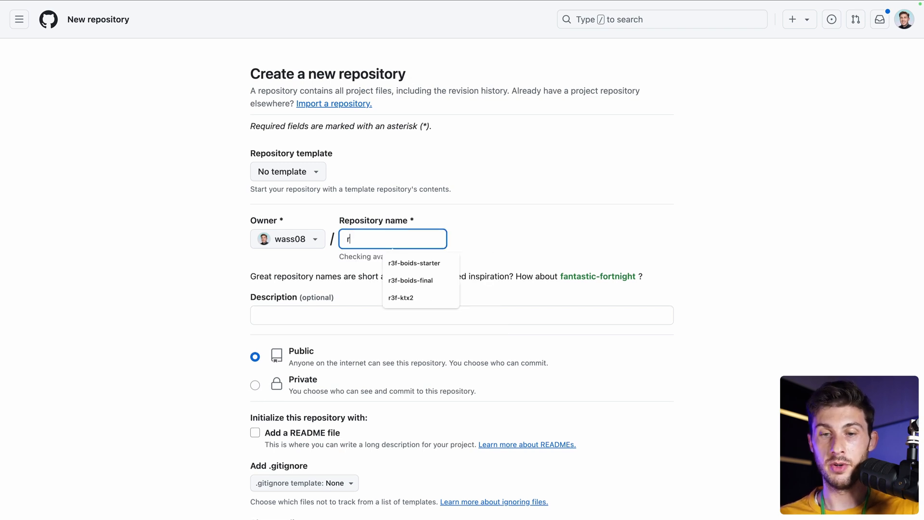
{"action": "type", "text": "3f-ui"}
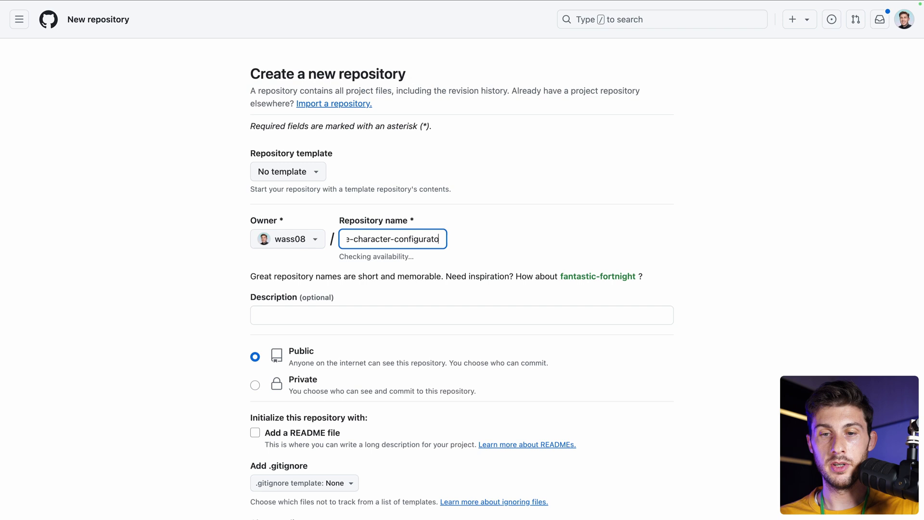
{"action": "scroll", "scroll_direction": "down", "scroll_amount": 3}
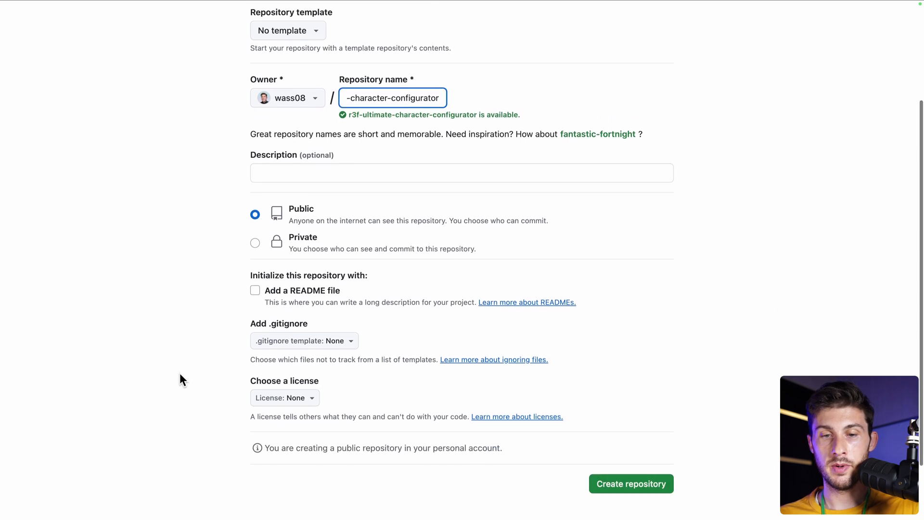
{"action": "scroll", "scroll_direction": "down", "scroll_amount": 3}
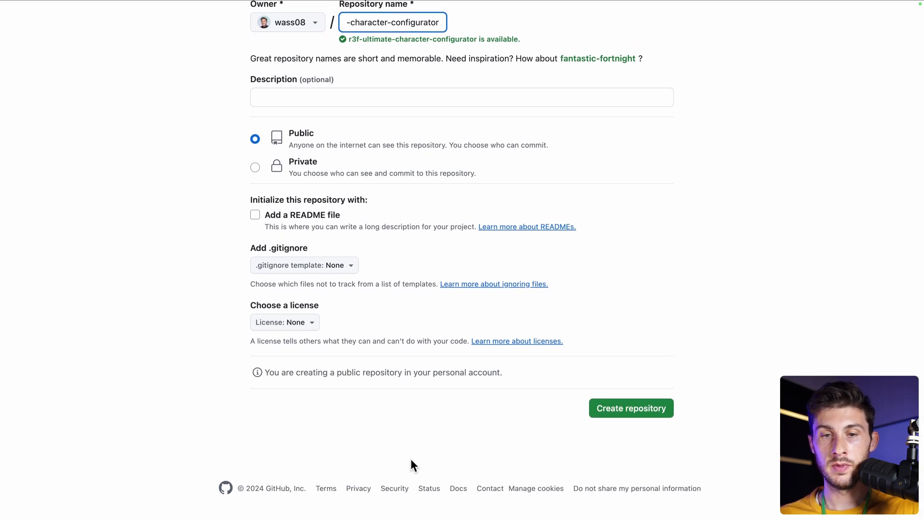
{"action": "left_click", "coordinate": [630, 408]}
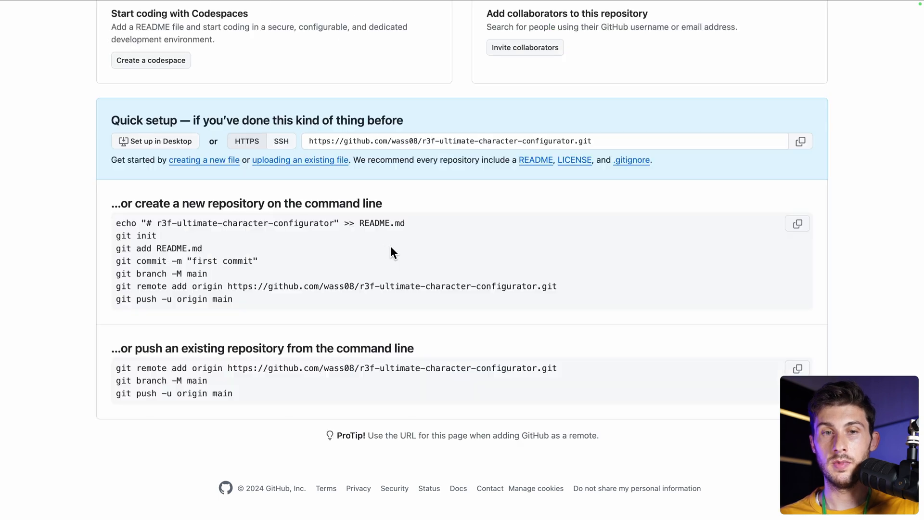
{"action": "mouse_move", "coordinate": [116, 262]}
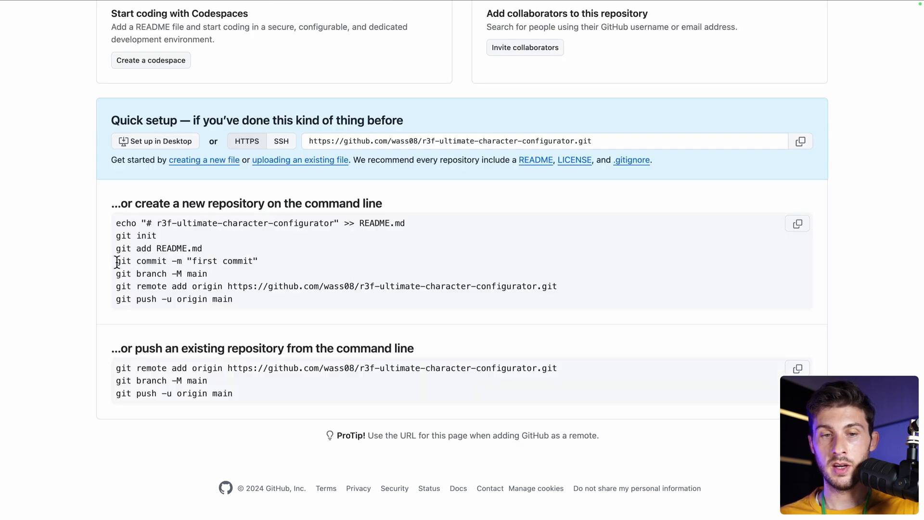
{"action": "left_click_drag", "start_coordinate": [115, 260], "coordinate": [233, 299]}
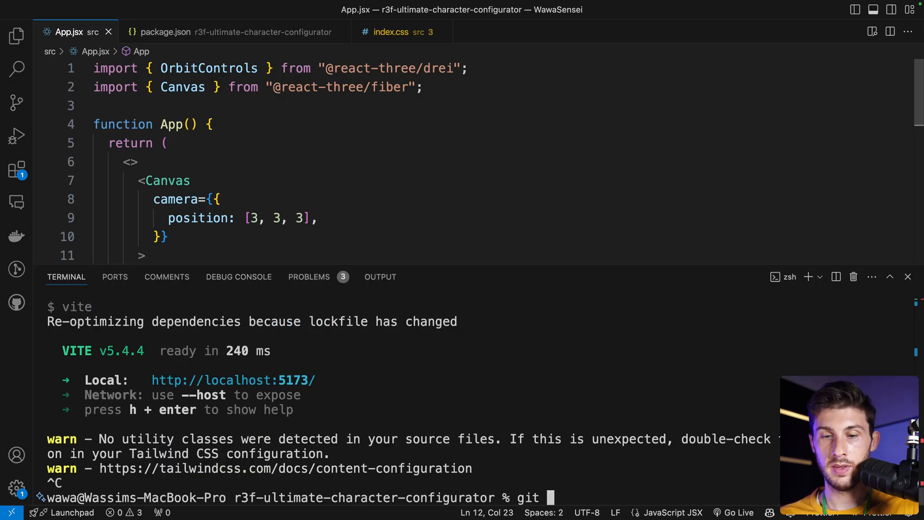
Step: Run git init, git add . and git commit -m "first commit" in the terminal
{"action": "type", "text": "init"}
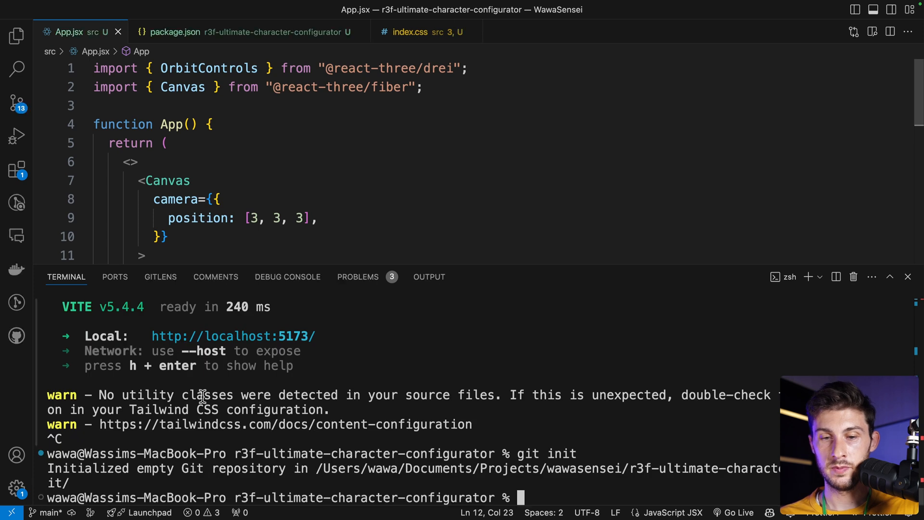
{"action": "type", "text": "git add ."}
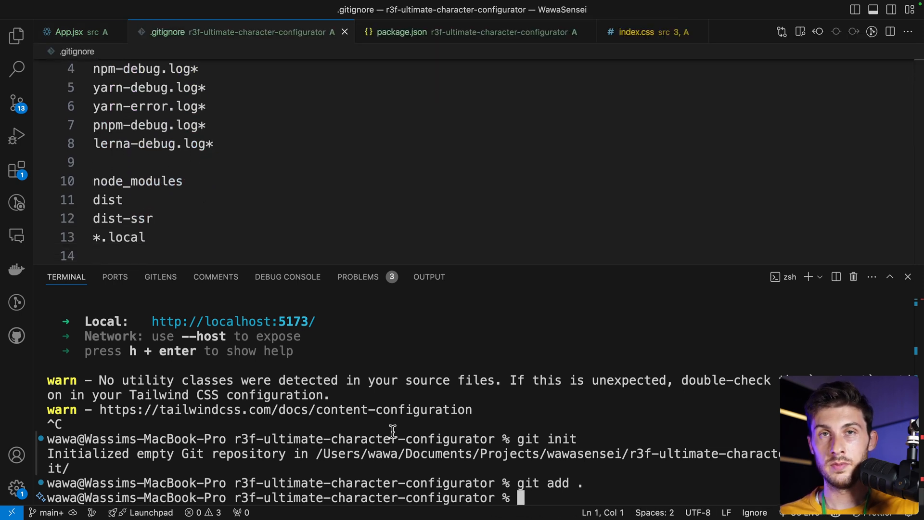
{"action": "type", "text": "git commit -m \"first commit\""}
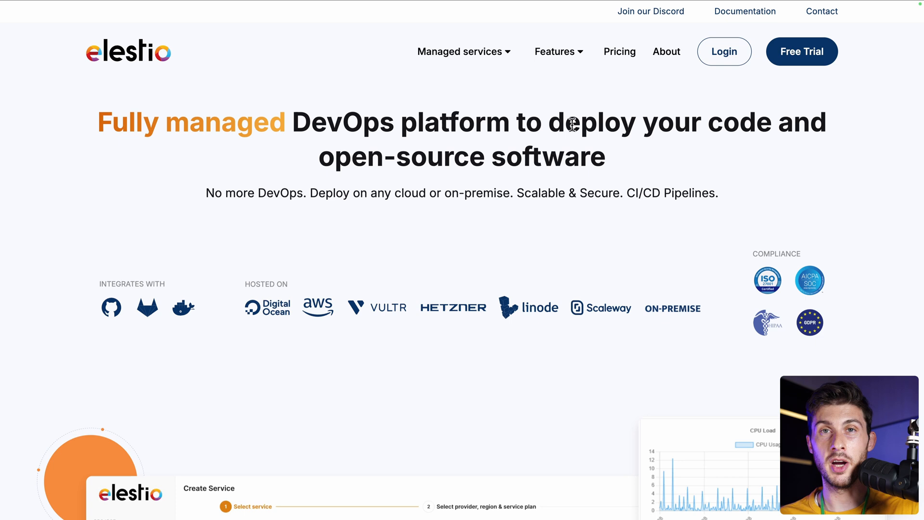
Step: Switch the Elestio dashboard from the wawa-sensei project to default-project
{"action": "scroll", "scroll_direction": "down", "scroll_amount": 3}
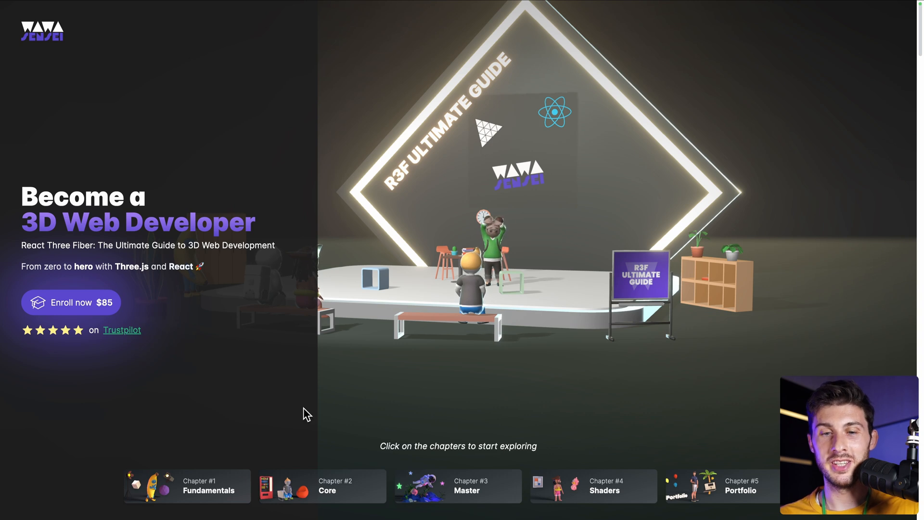
{"action": "left_click", "coordinate": [186, 485]}
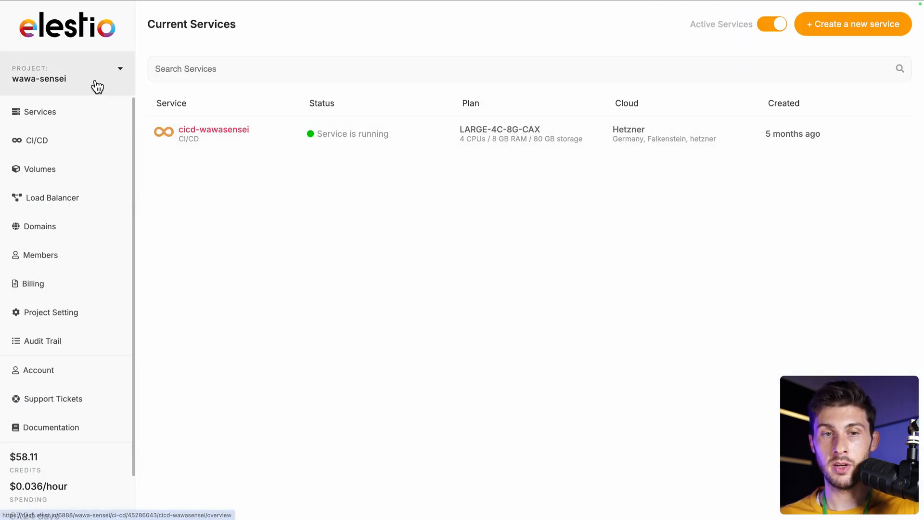
{"action": "left_click", "coordinate": [67, 73]}
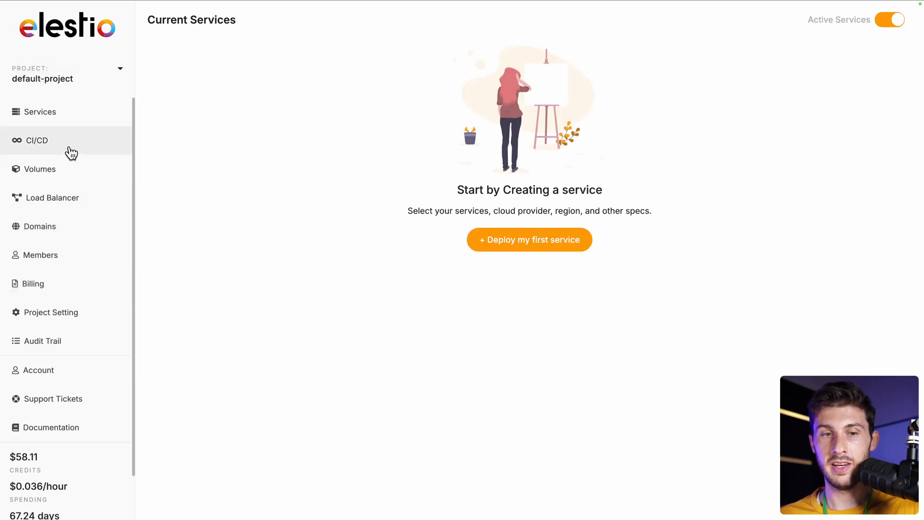
Step: Deploy r3f-ultimate-character-configurator via CI/CD on a Hetzner fsn1 MEDIUM-2C-4G VM
{"action": "left_click", "coordinate": [35, 140]}
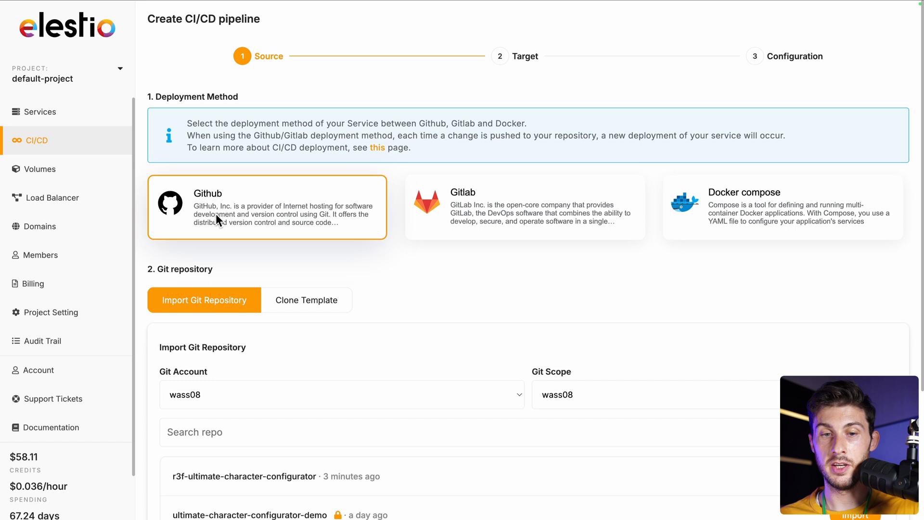
{"action": "scroll", "scroll_direction": "down", "scroll_amount": 3}
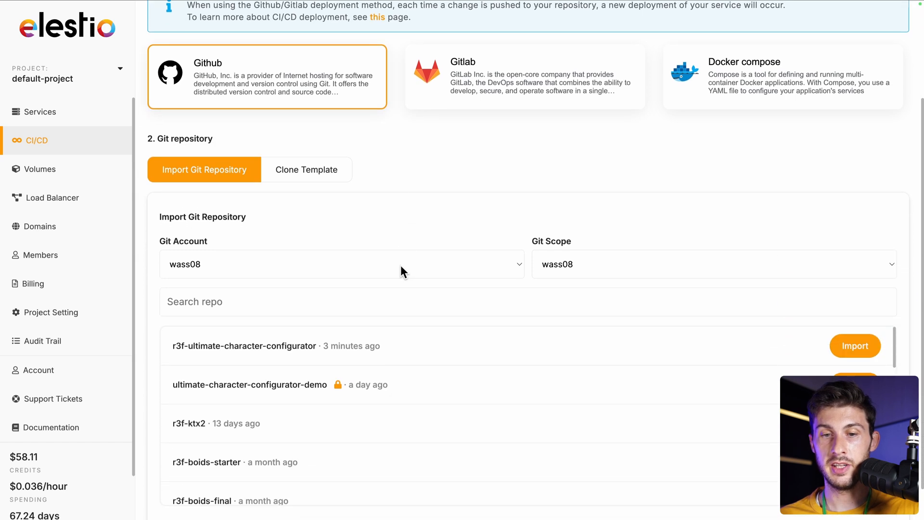
{"action": "mouse_move", "coordinate": [455, 335]}
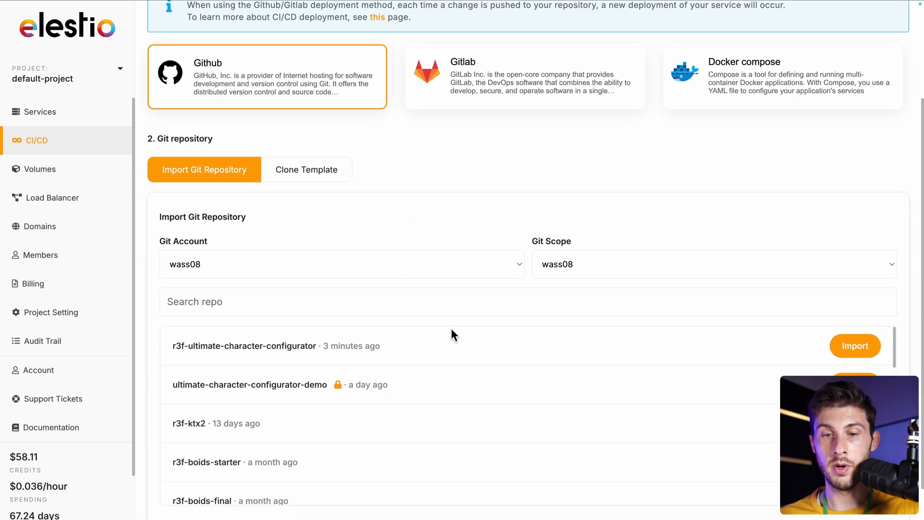
{"action": "mouse_move", "coordinate": [178, 358]}
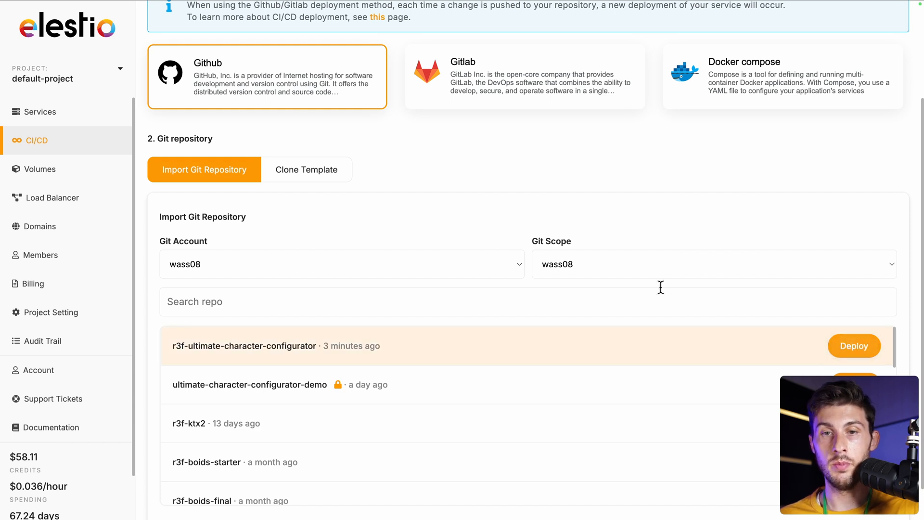
{"action": "left_click", "coordinate": [853, 345]}
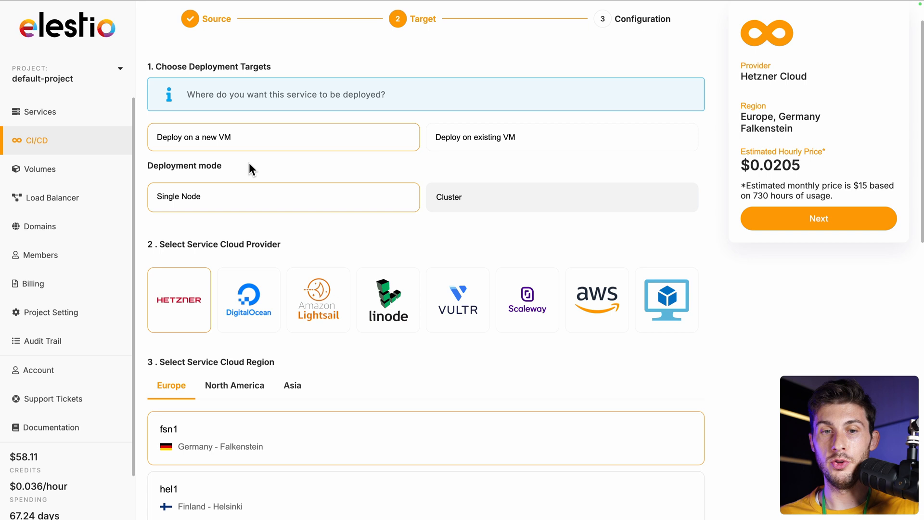
{"action": "mouse_move", "coordinate": [521, 168]}
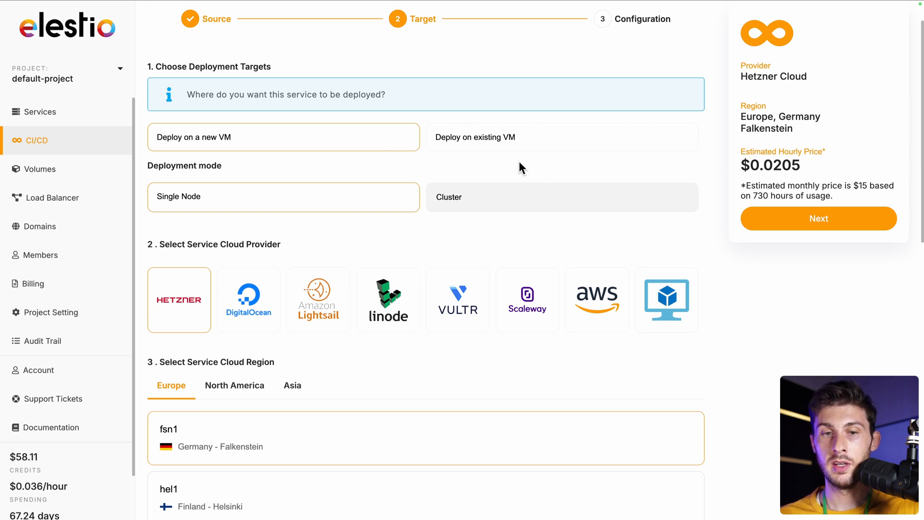
{"action": "scroll", "scroll_direction": "down", "scroll_amount": 3}
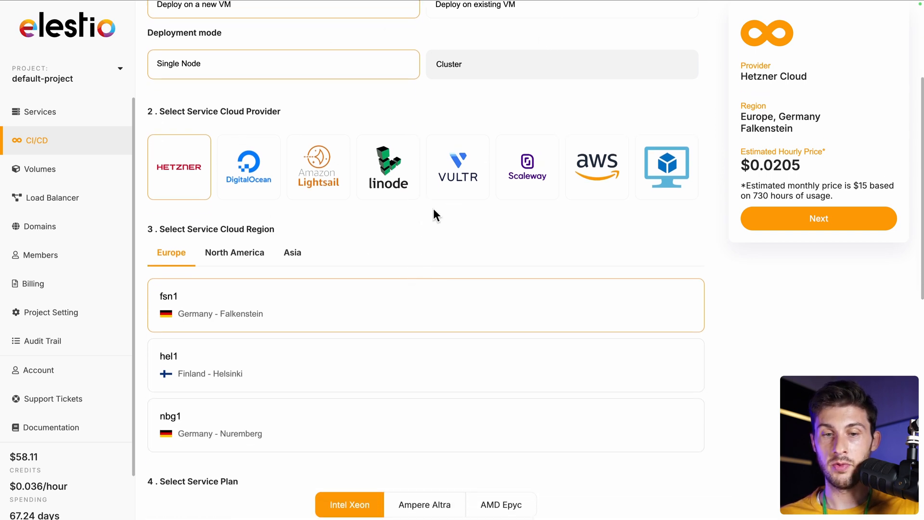
{"action": "scroll", "scroll_direction": "down", "scroll_amount": 3}
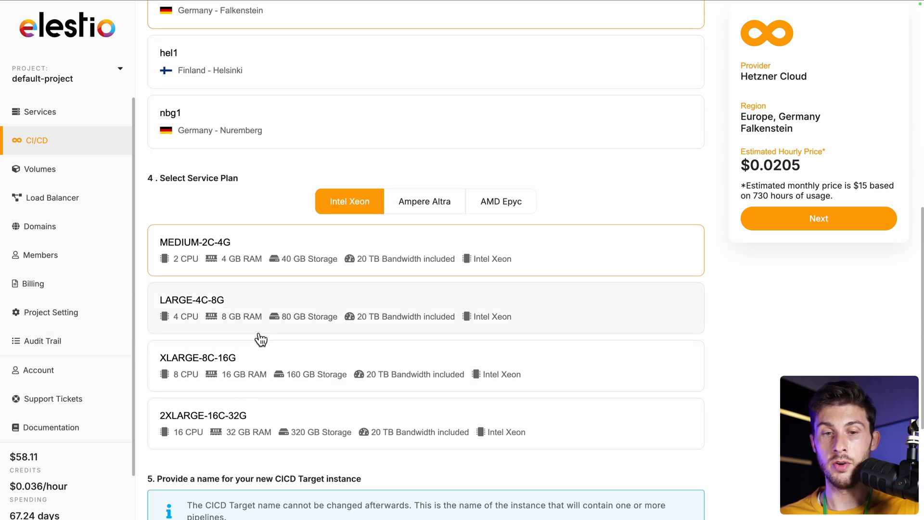
{"action": "mouse_move", "coordinate": [302, 328]}
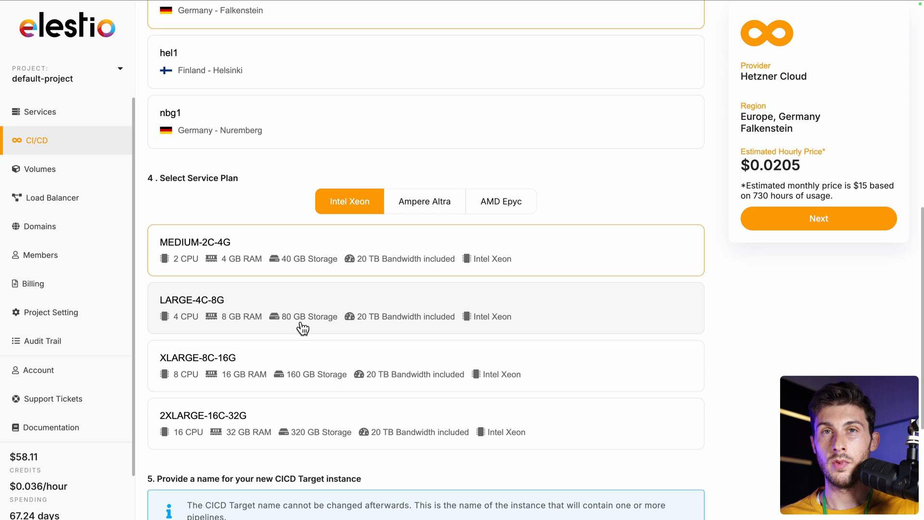
{"action": "mouse_move", "coordinate": [607, 215]}
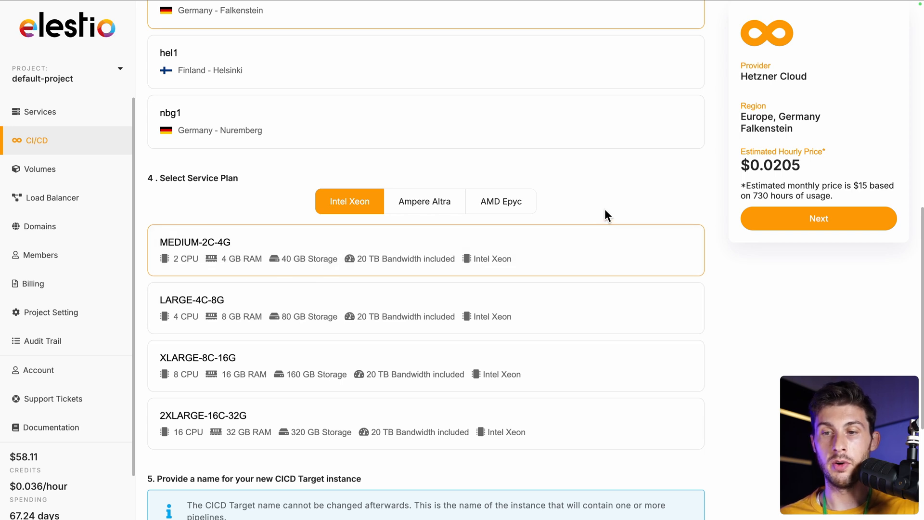
{"action": "left_click", "coordinate": [818, 218]}
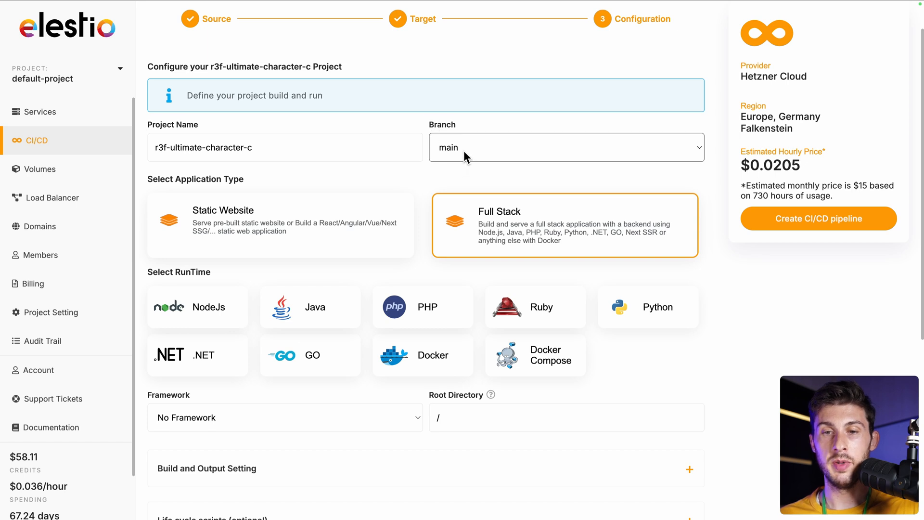
Step: Keep main as the deployed branch and make the application a Static Website
{"action": "left_click", "coordinate": [565, 147]}
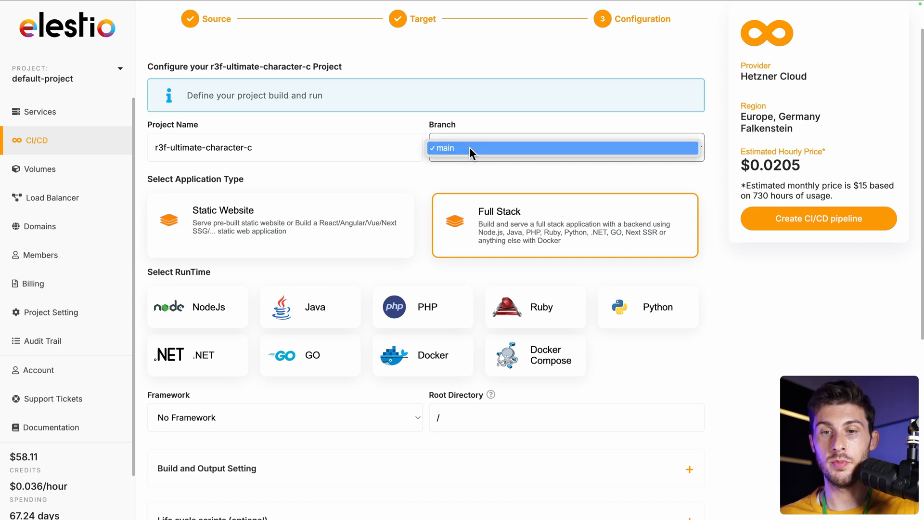
{"action": "left_click", "coordinate": [444, 148]}
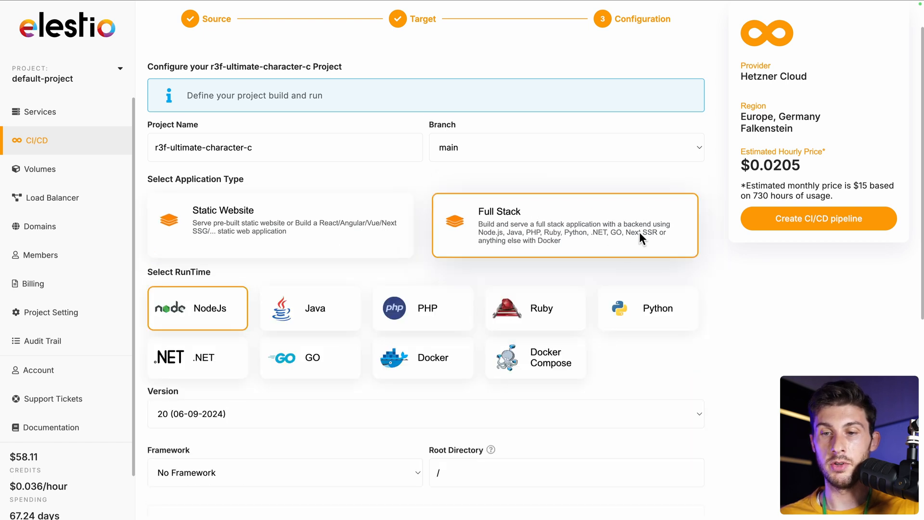
{"action": "left_click", "coordinate": [280, 225]}
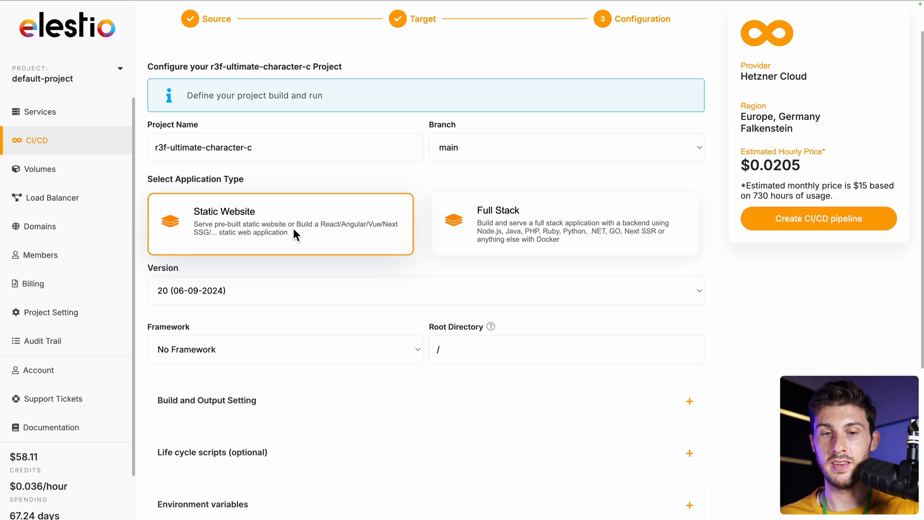
{"action": "scroll", "scroll_direction": "down", "scroll_amount": 3}
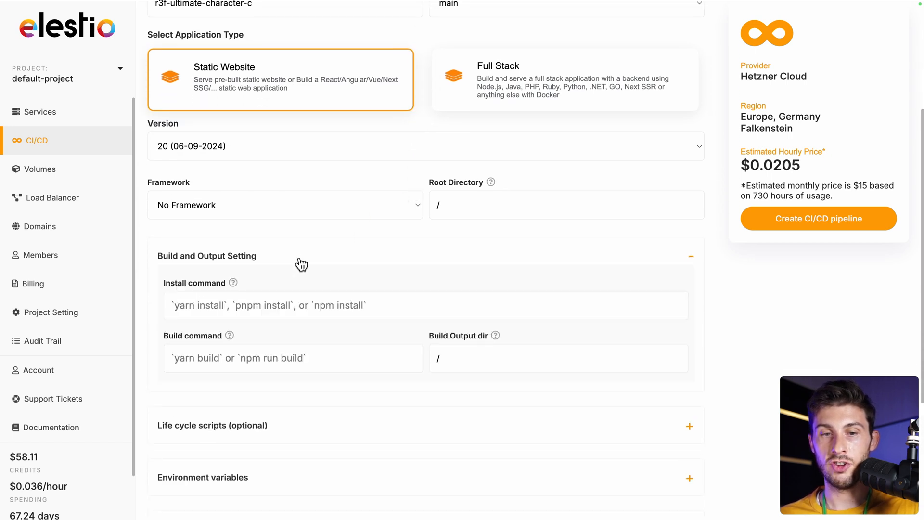
{"action": "mouse_move", "coordinate": [312, 236]}
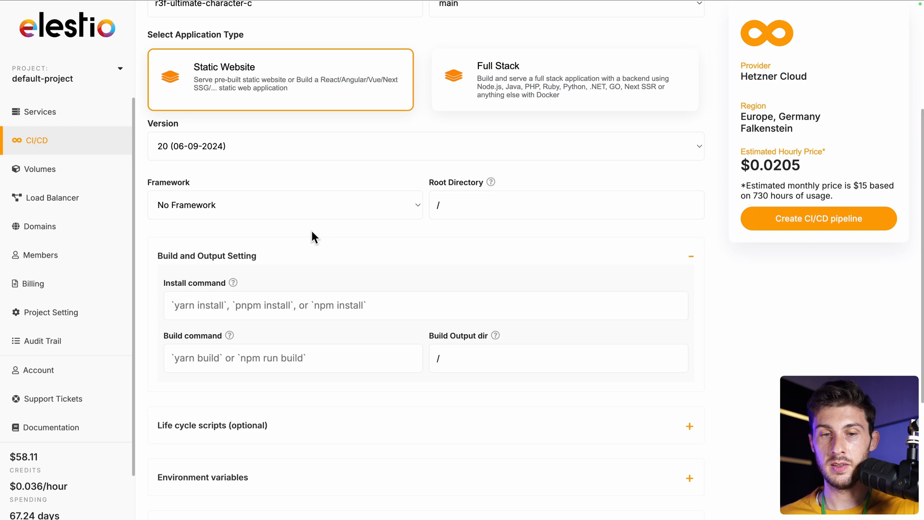
Step: Set install to yarn install, build to yarn build, output /dist, and create the pipeline
{"action": "type", "text": "yarn install"}
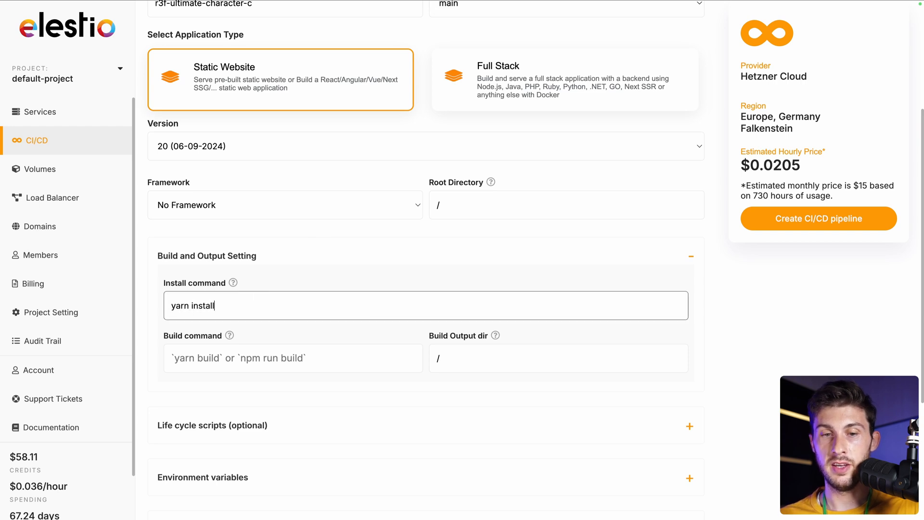
{"action": "type", "text": "yarn build"}
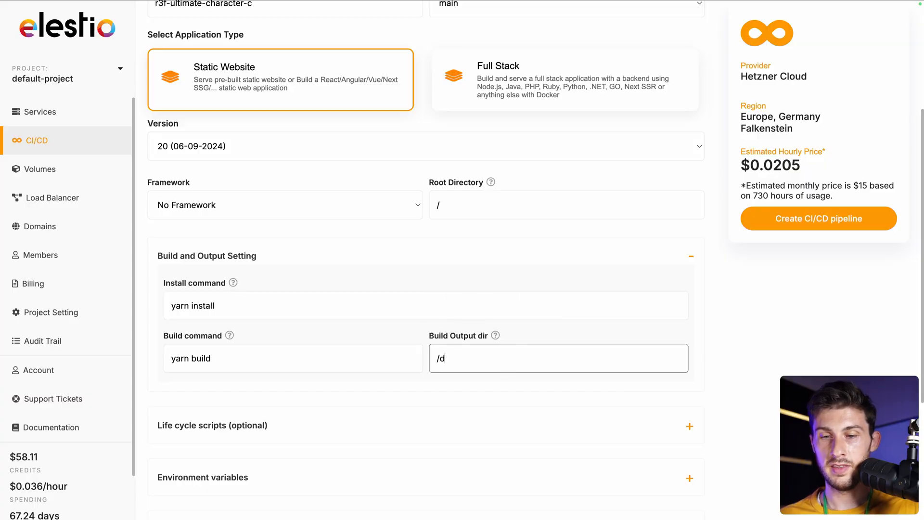
{"action": "type", "text": "ist"}
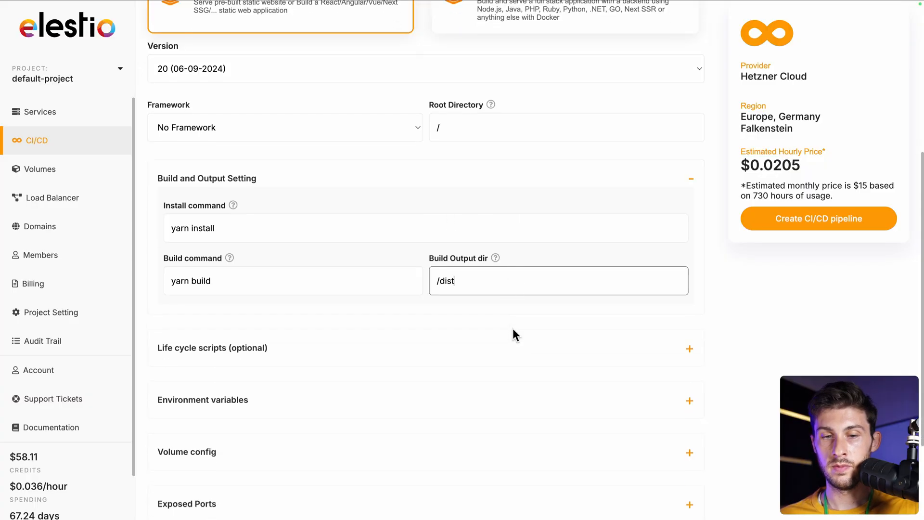
{"action": "scroll", "scroll_direction": "down", "scroll_amount": 3}
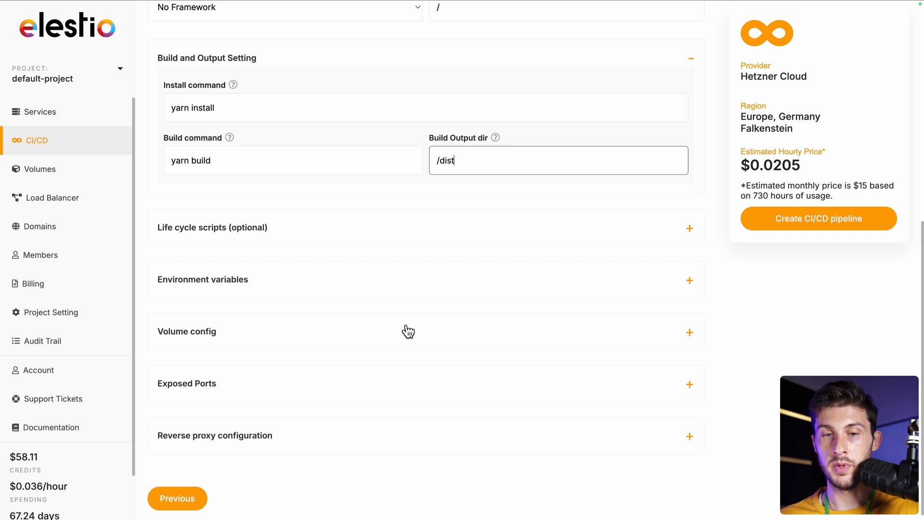
{"action": "left_click", "coordinate": [818, 218]}
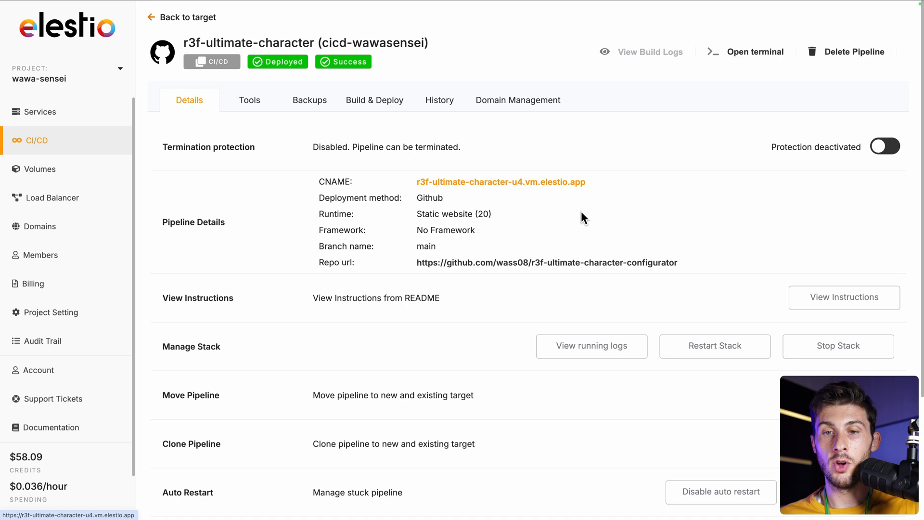
{"action": "mouse_move", "coordinate": [541, 227]}
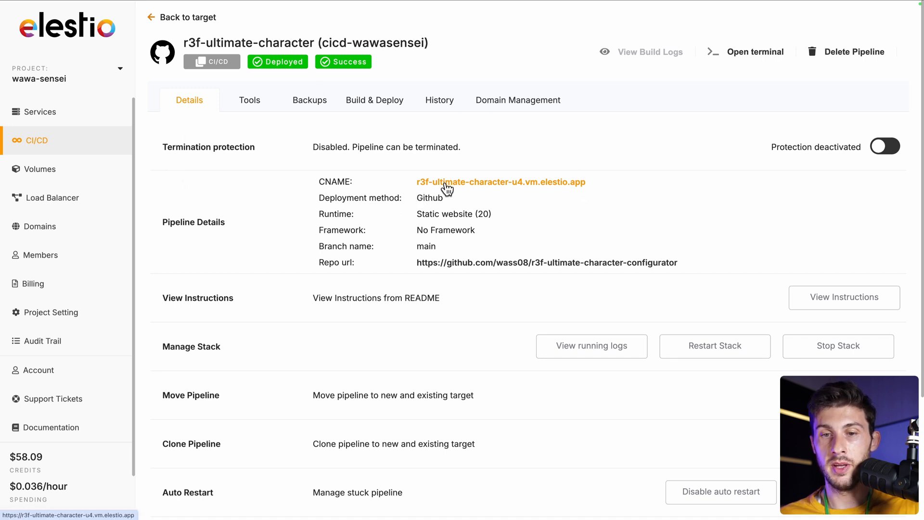
Step: Open the live address r3f-ultimate-character-u4.vm.elestio.app from the pipeline details
{"action": "left_click", "coordinate": [500, 182]}
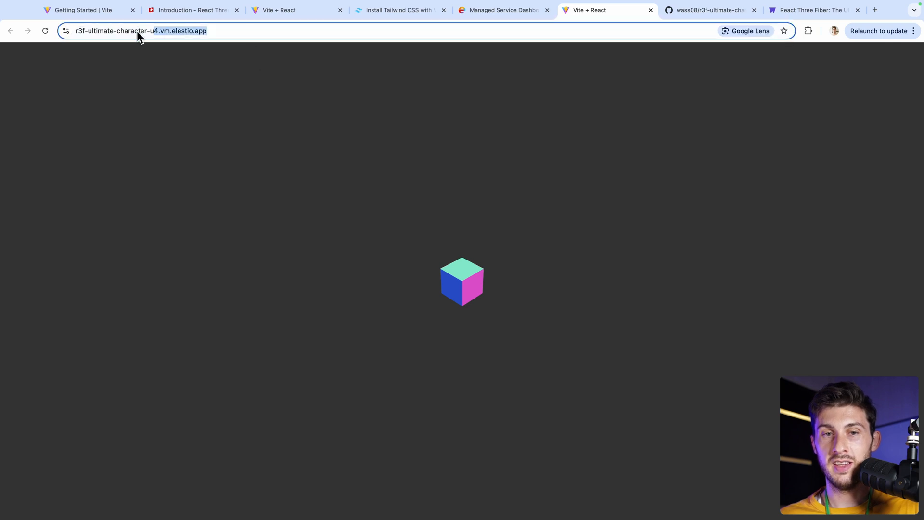